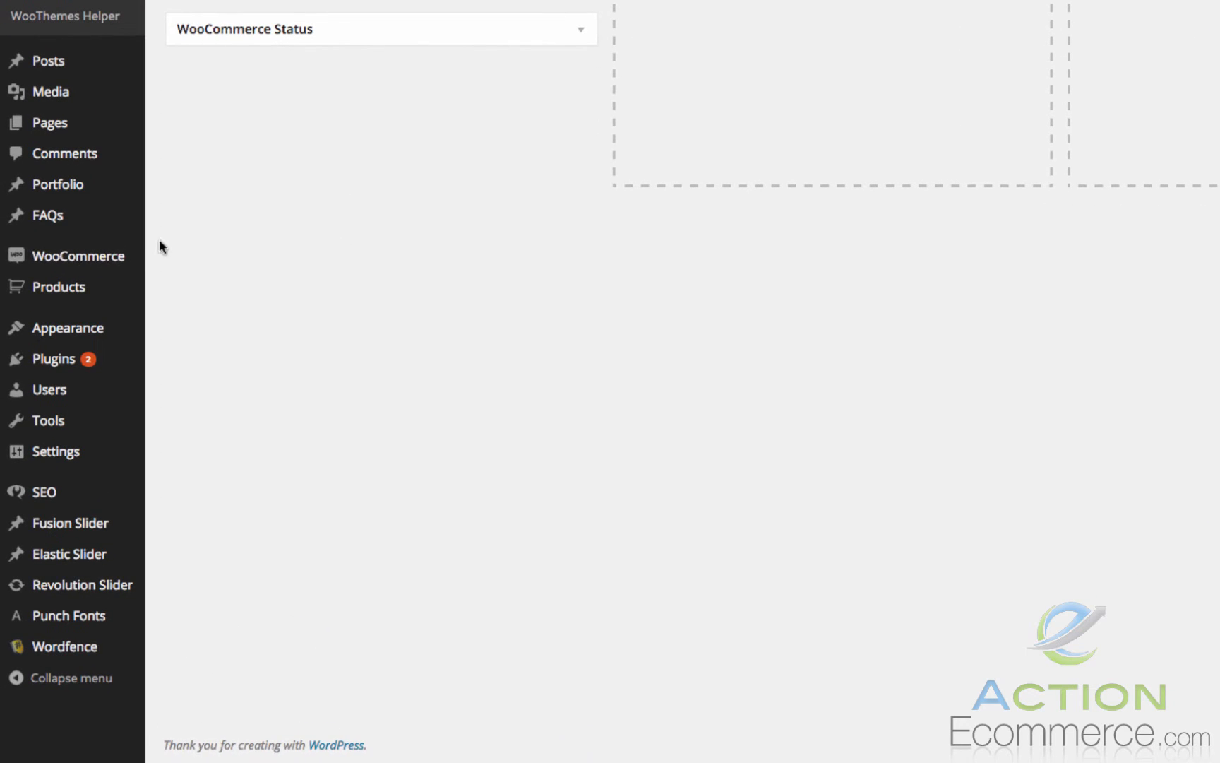
# - Go to WooCommerce Settings from the admin sidebar and head to the Emails section
pyautogui.click(78, 261)
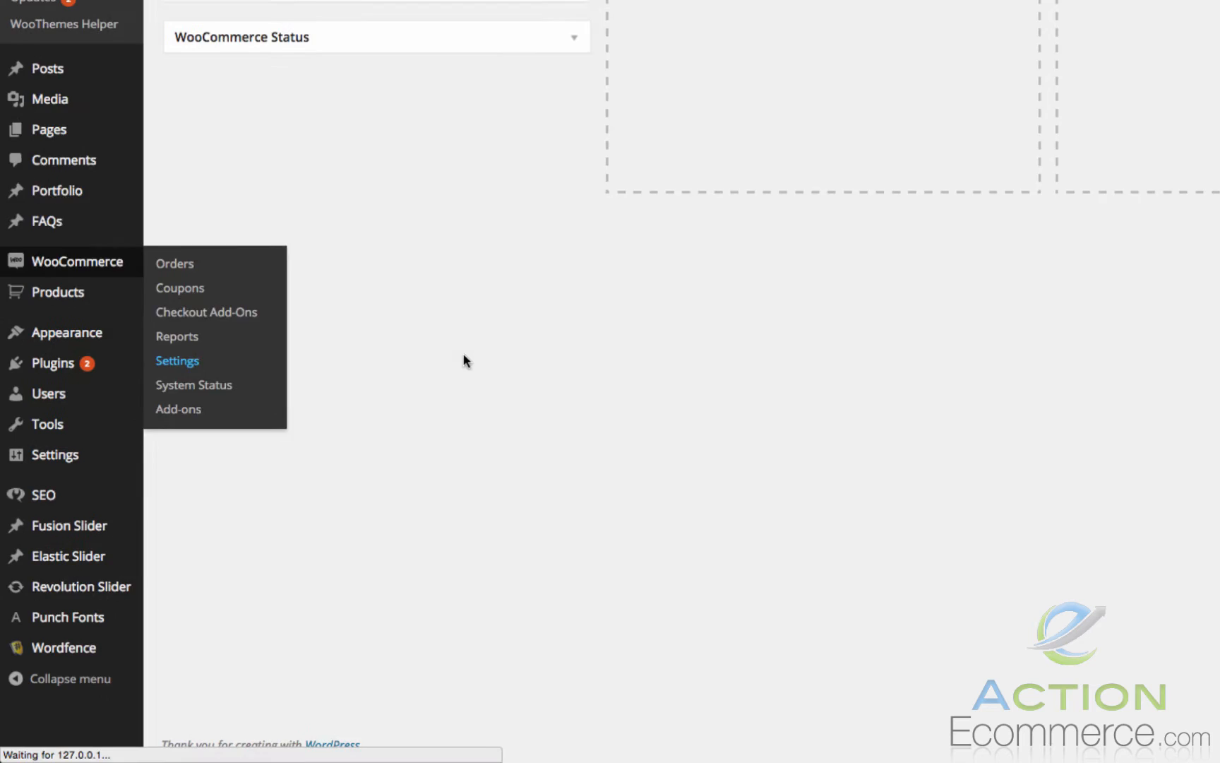
pyautogui.click(177, 360)
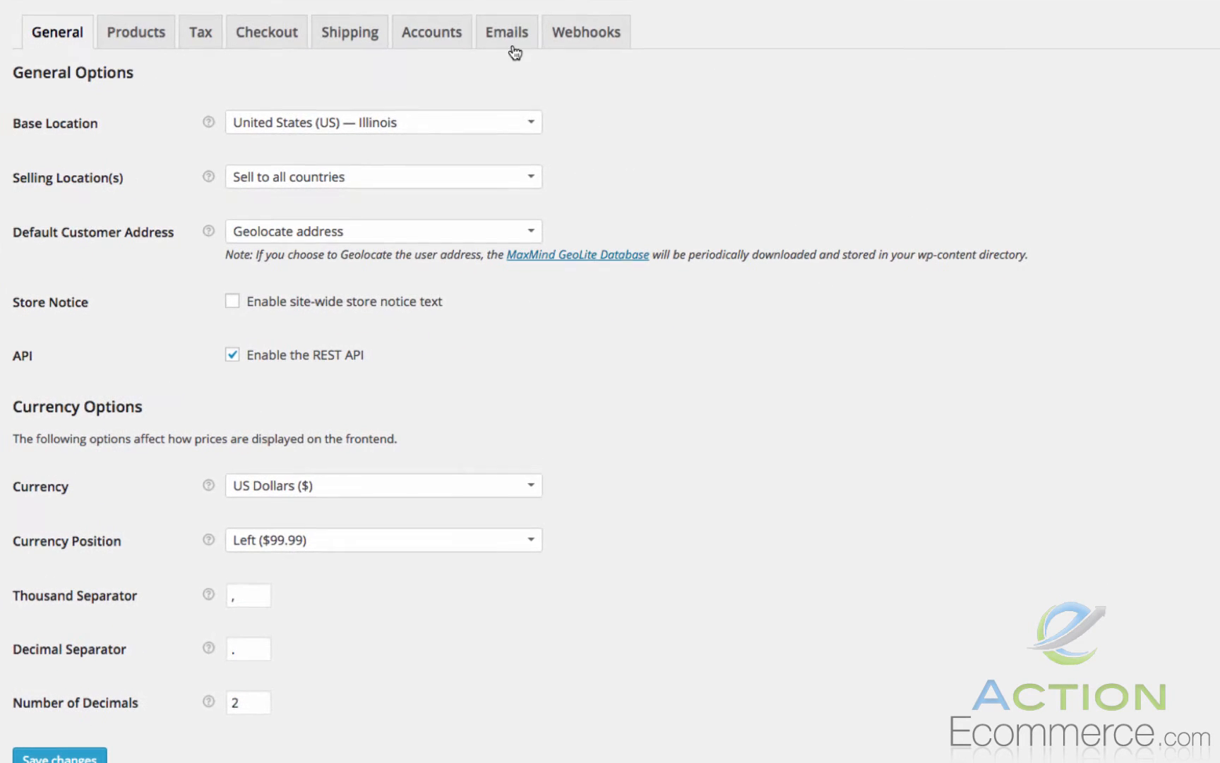
pyautogui.click(506, 32)
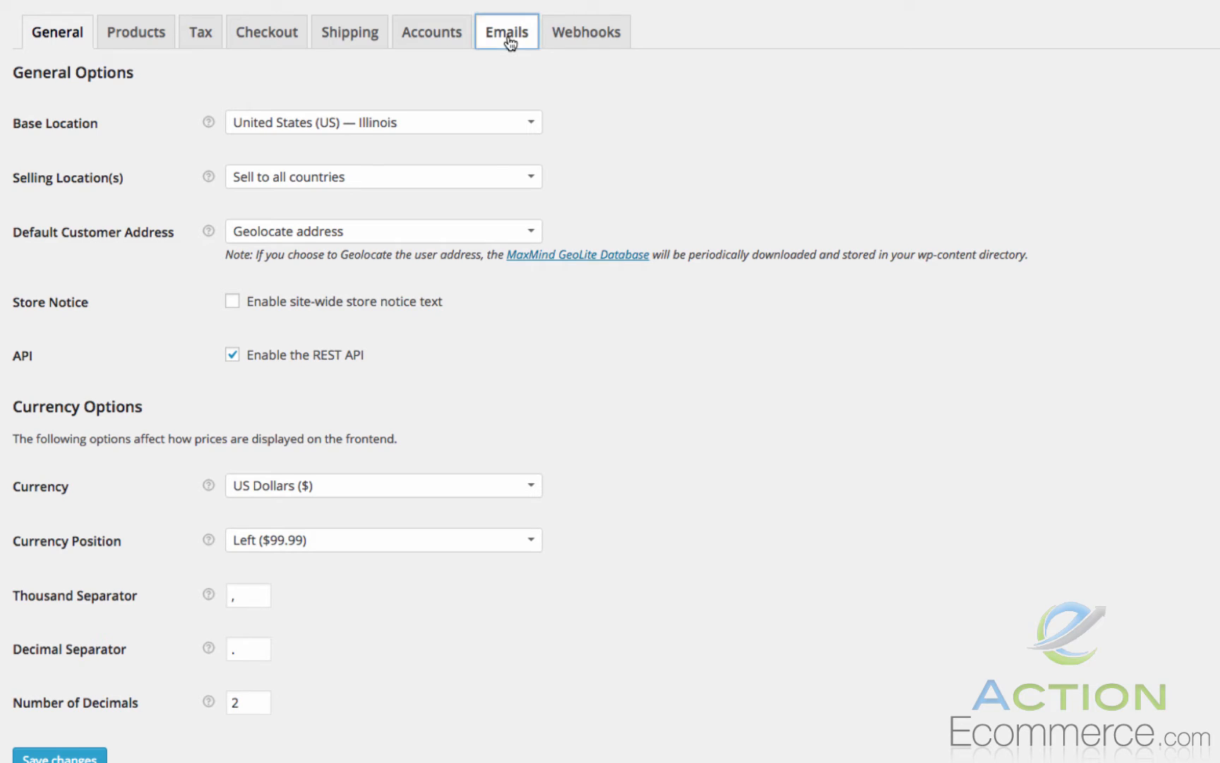
# - Show the Emails settings with sender name, from address, footer text and template colours
pyautogui.click(506, 31)
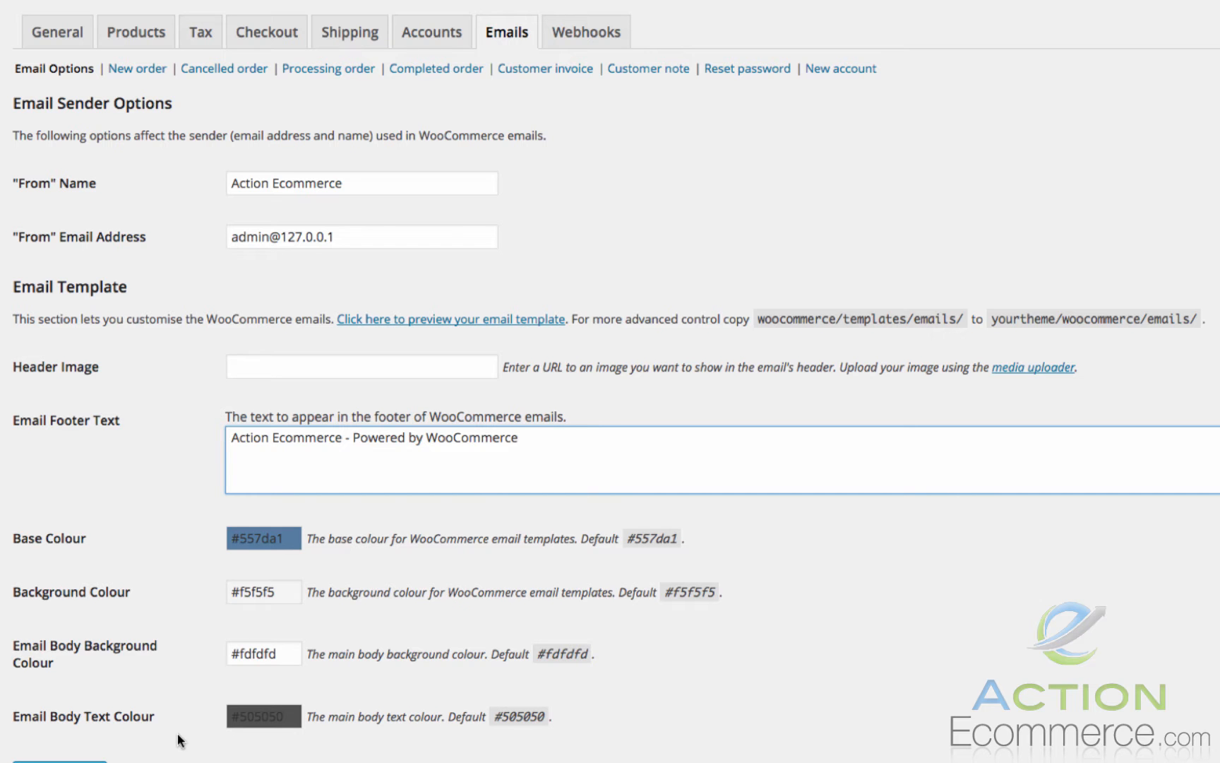
pyautogui.moveTo(208, 451)
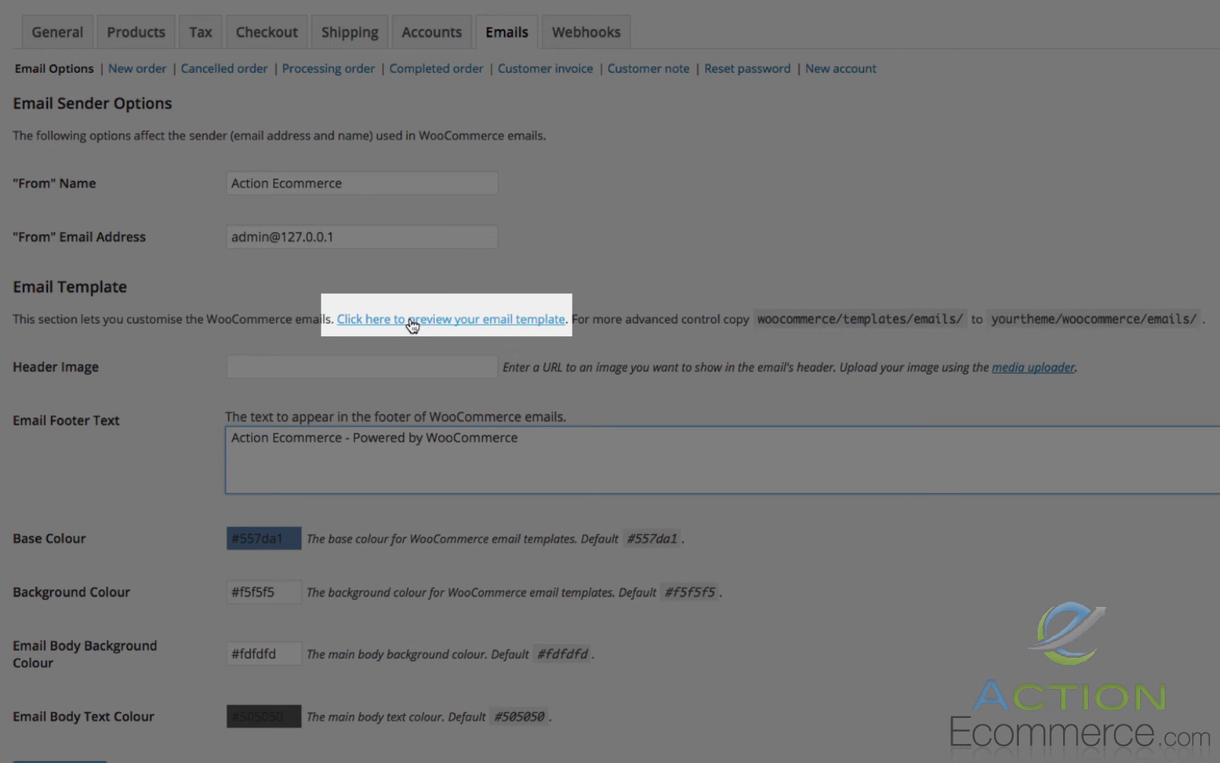
# - Preview the current HTML email template with its blue header and footer text
pyautogui.click(449, 318)
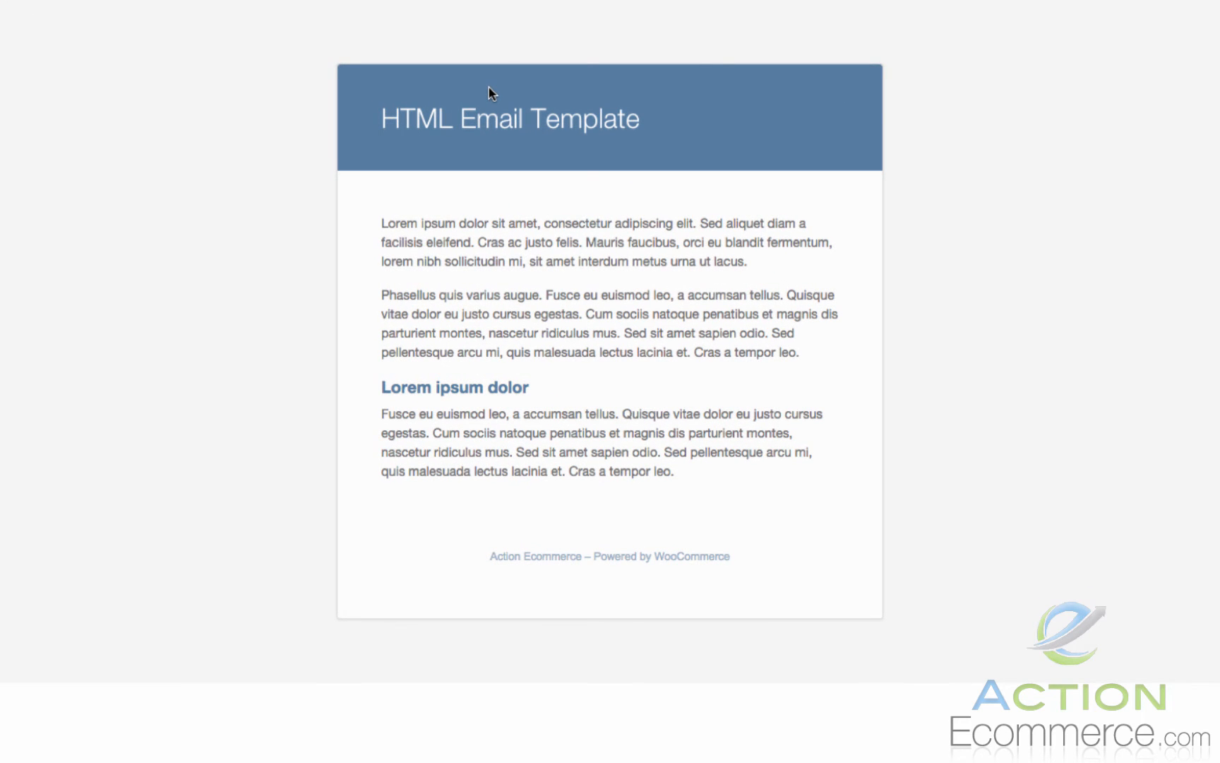
pyautogui.moveTo(481, 96)
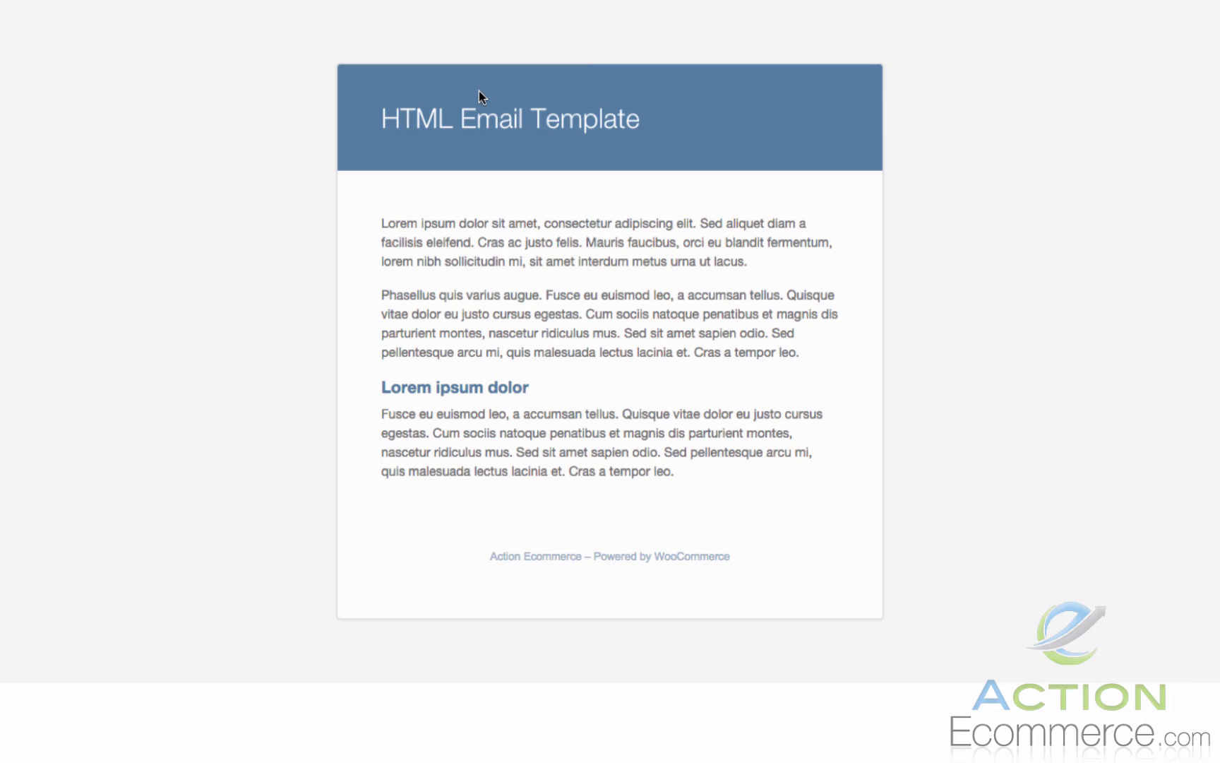
pyautogui.moveTo(562, 189)
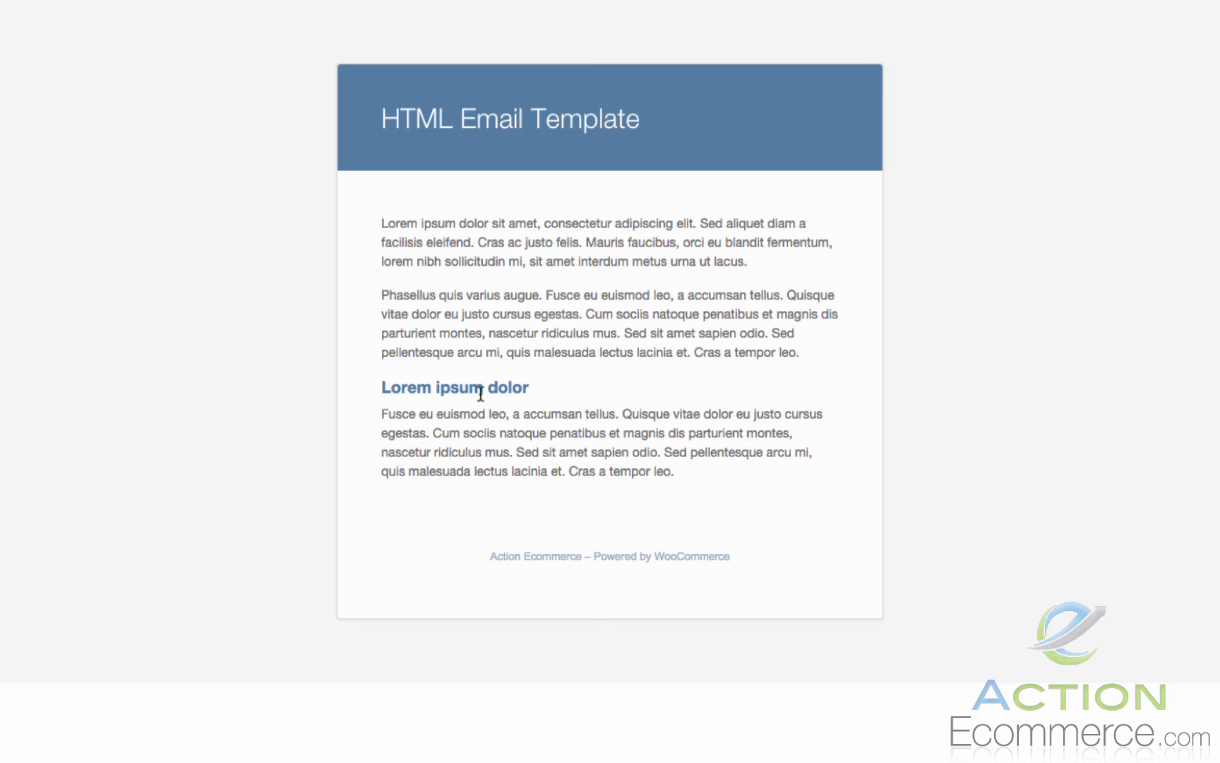
pyautogui.moveTo(490, 552)
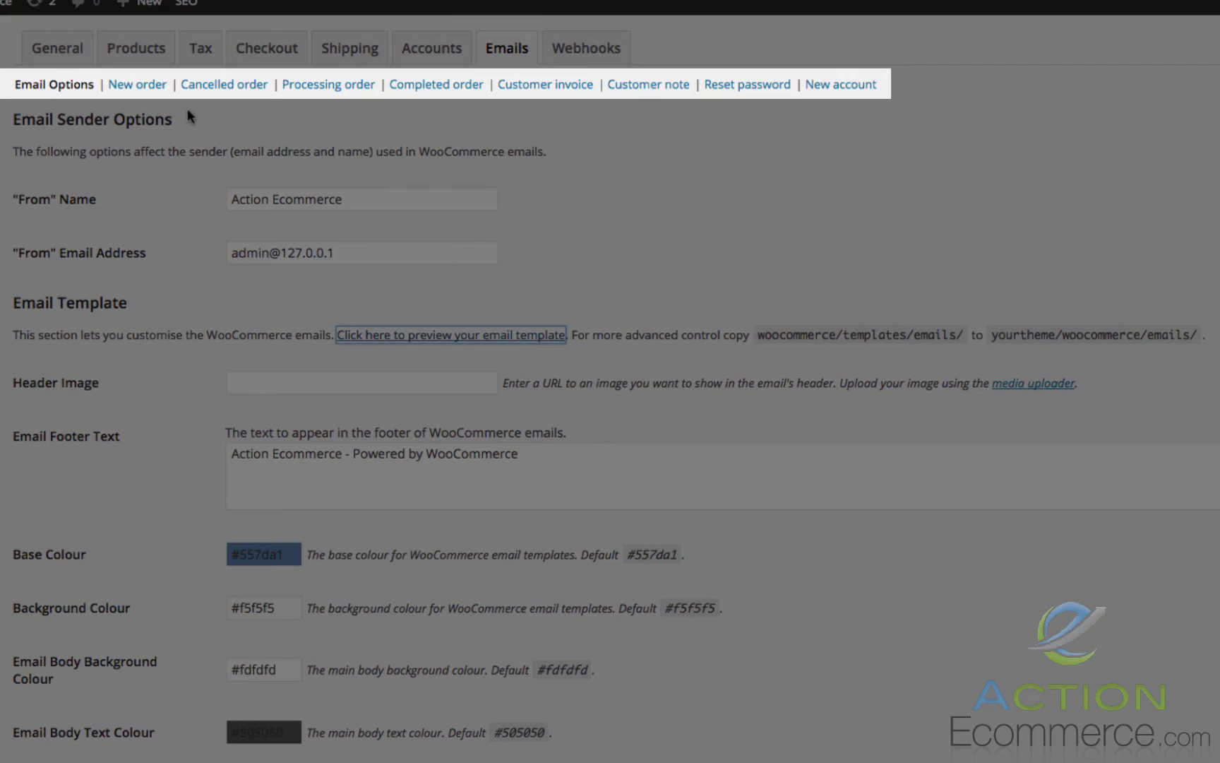
pyautogui.moveTo(148, 105)
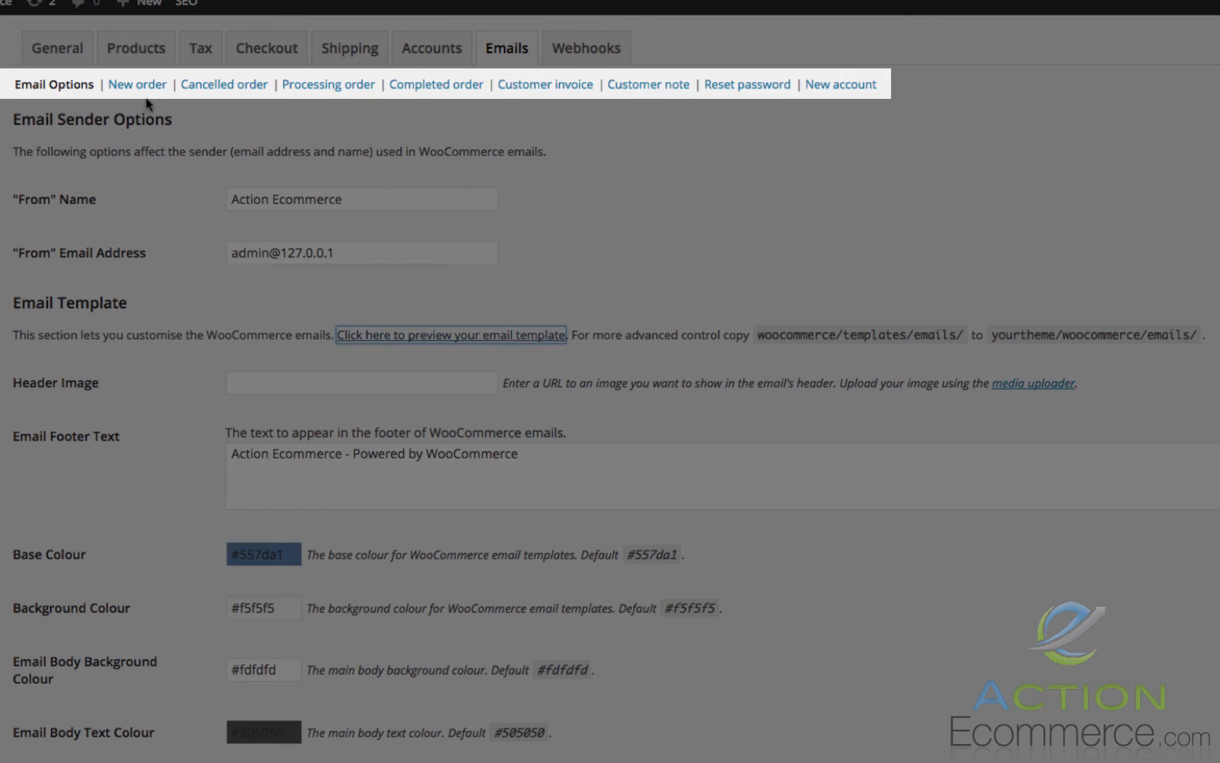
pyautogui.moveTo(326, 113)
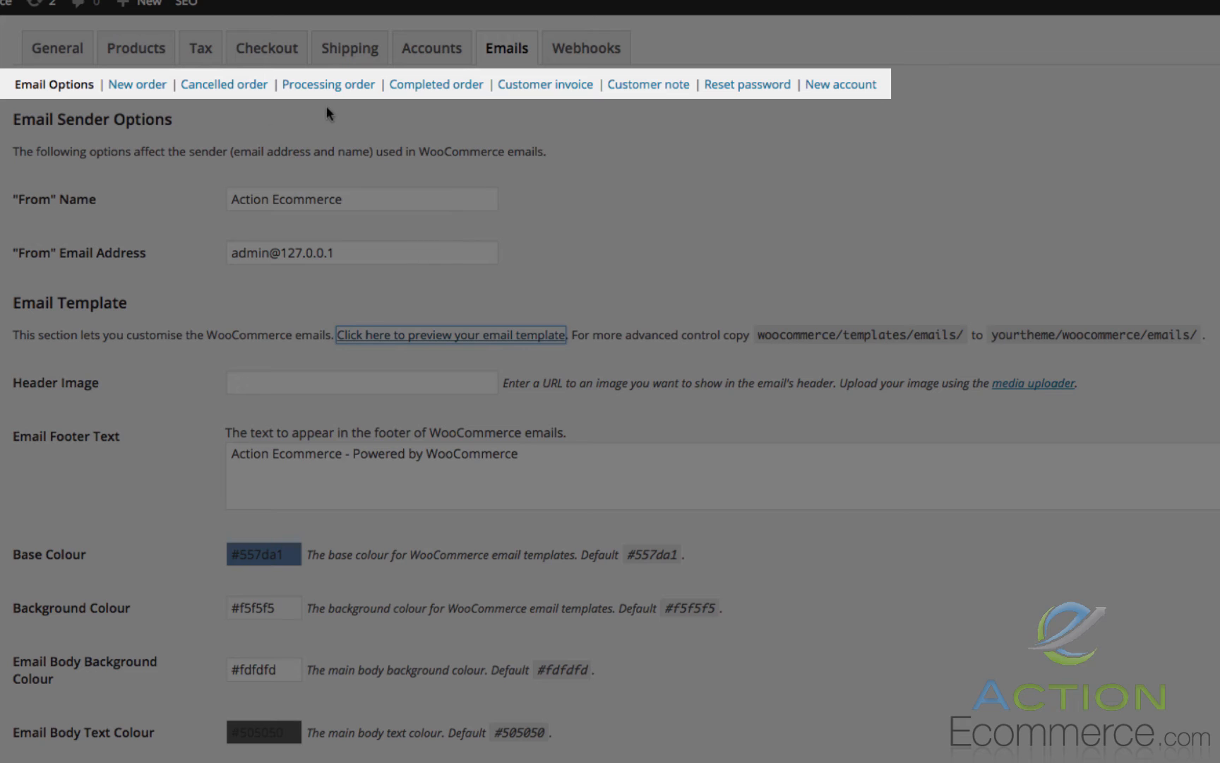
pyautogui.moveTo(545, 113)
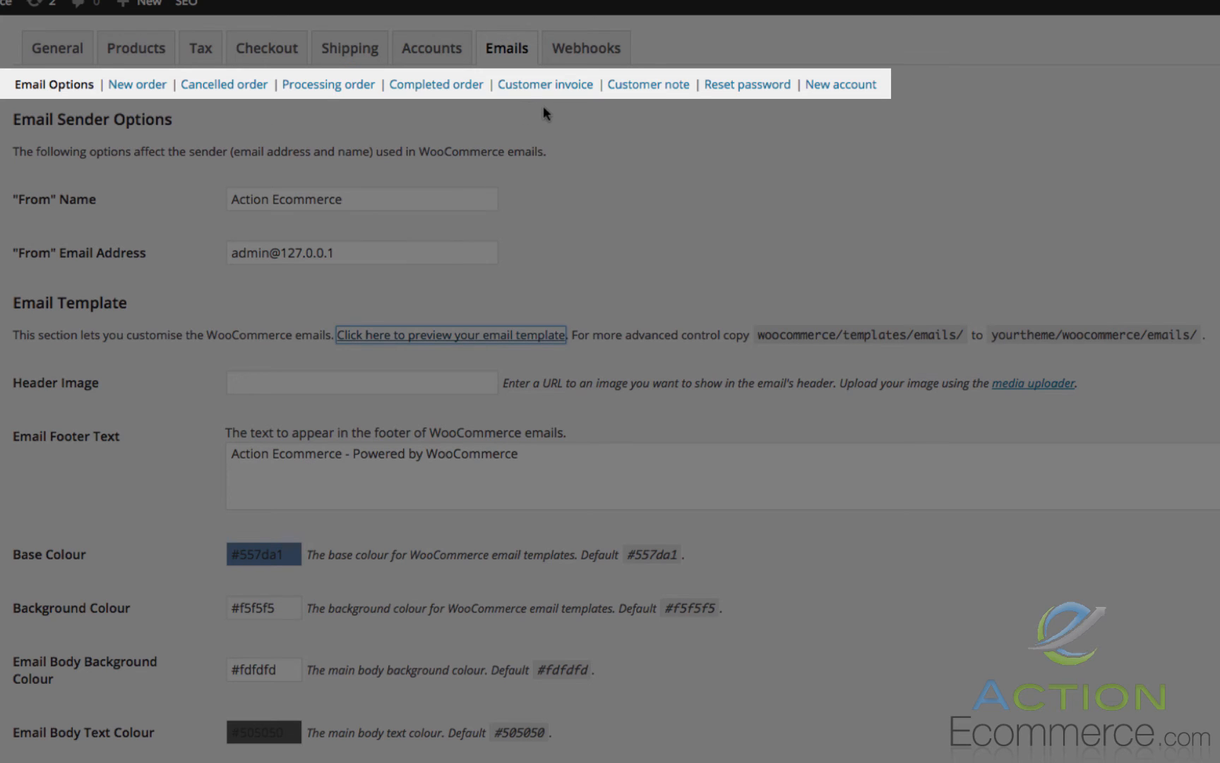
pyautogui.moveTo(688, 109)
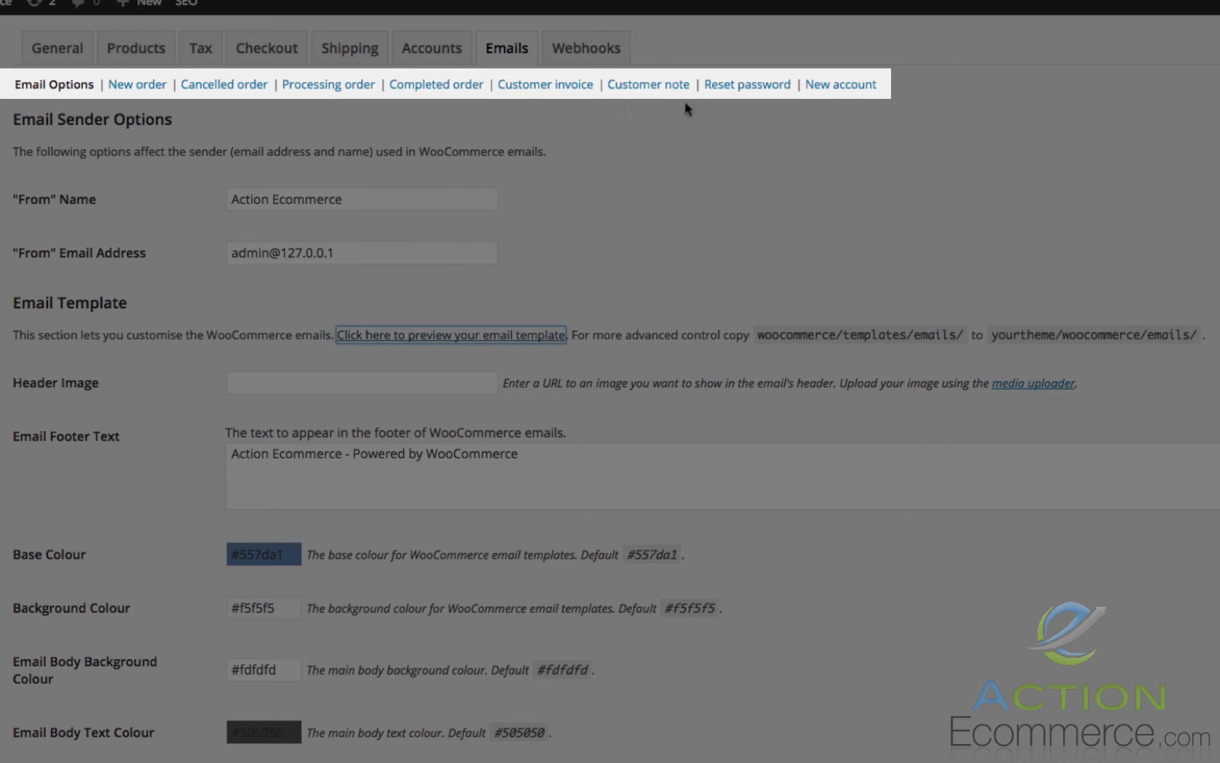
pyautogui.moveTo(858, 104)
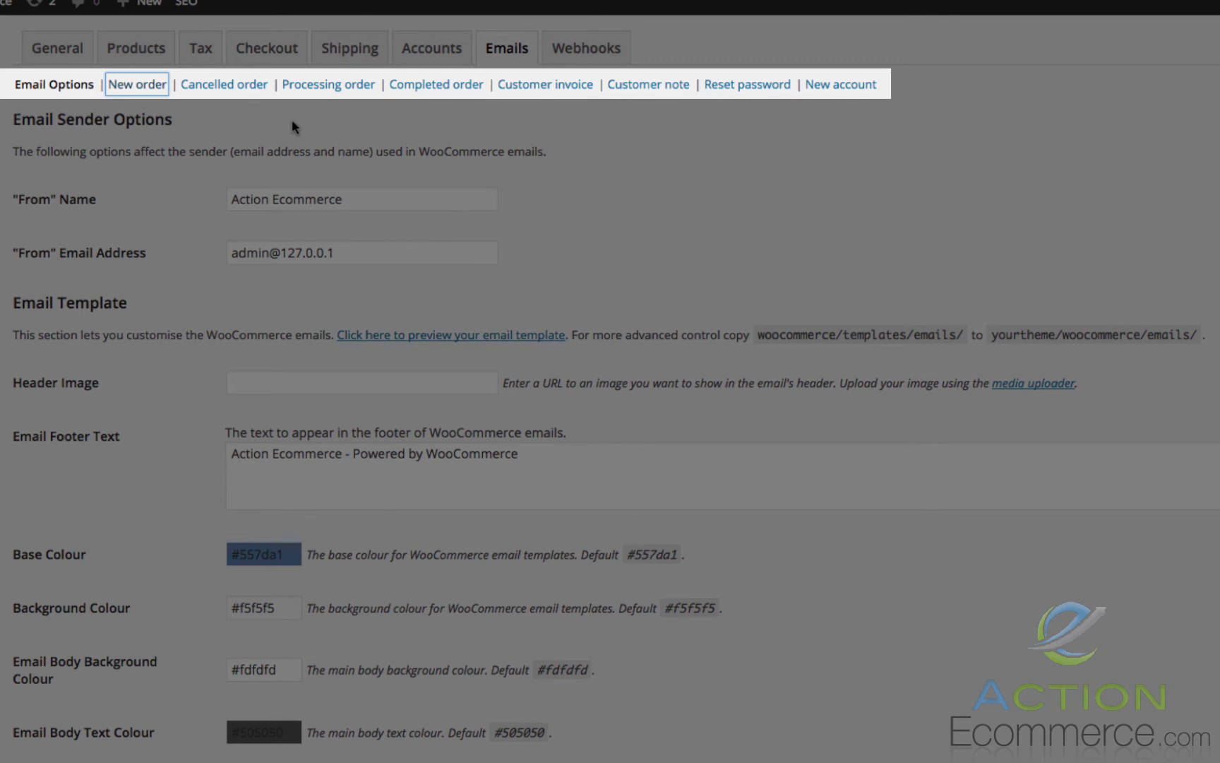
# - Show the New order email notification settings with subject, heading and HTML type
pyautogui.click(135, 85)
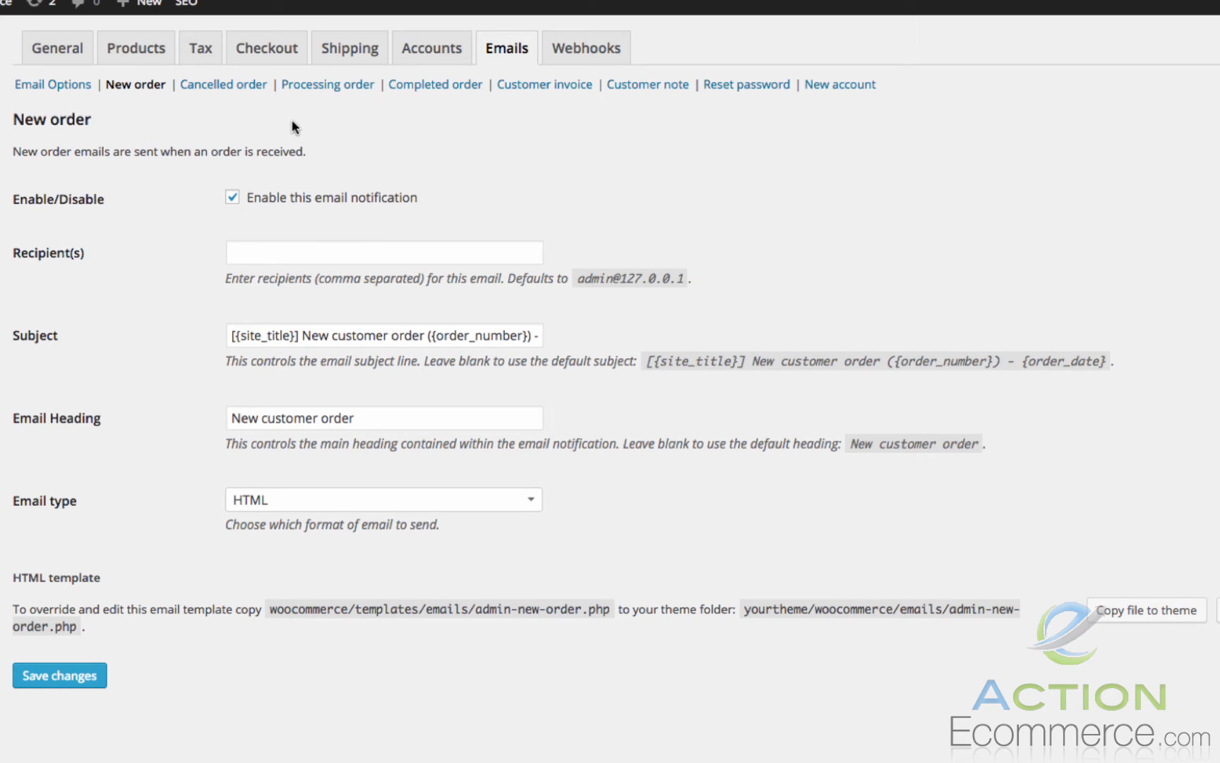
pyautogui.moveTo(104, 267)
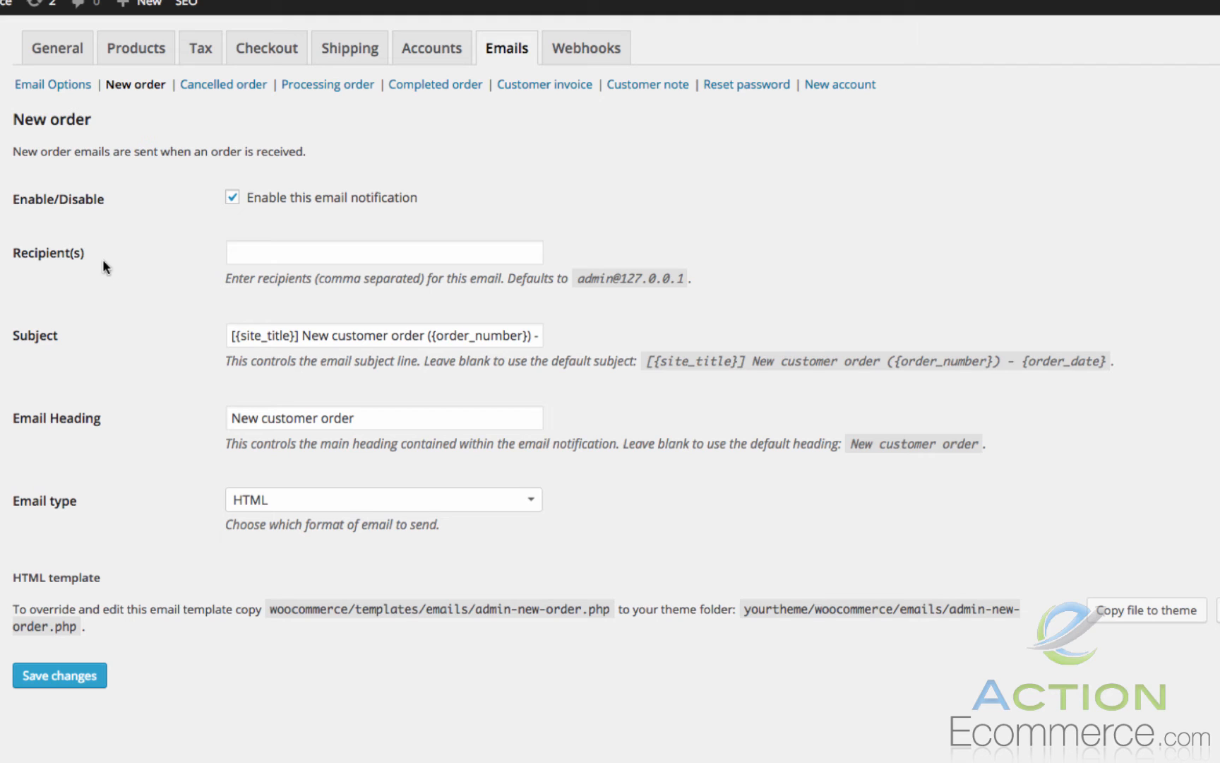
pyautogui.moveTo(138, 347)
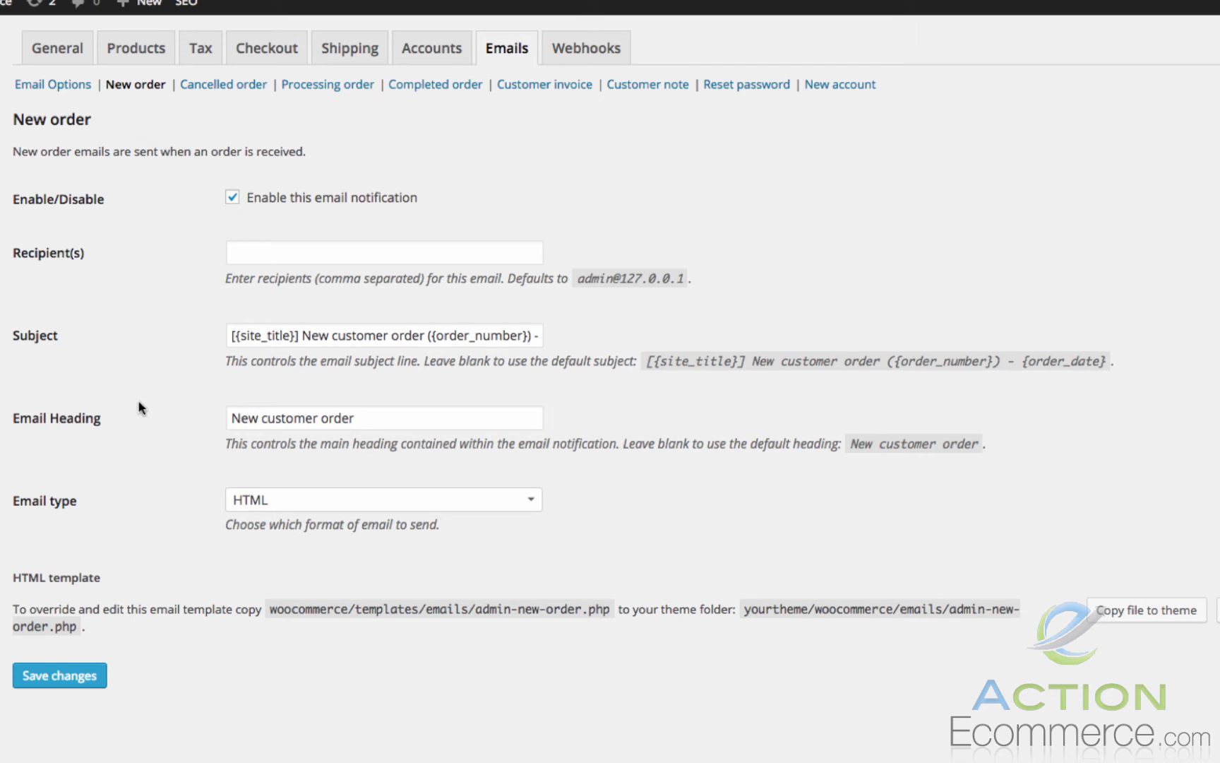
pyautogui.moveTo(141, 418)
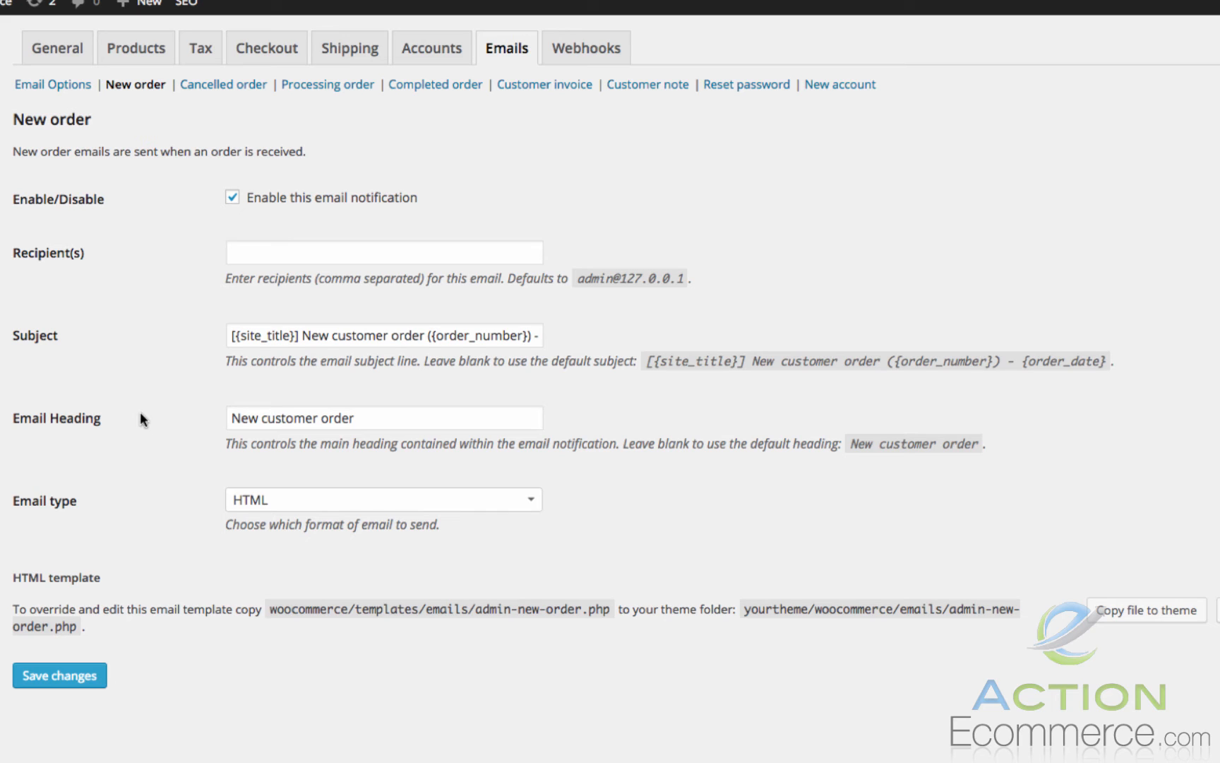
pyautogui.moveTo(121, 507)
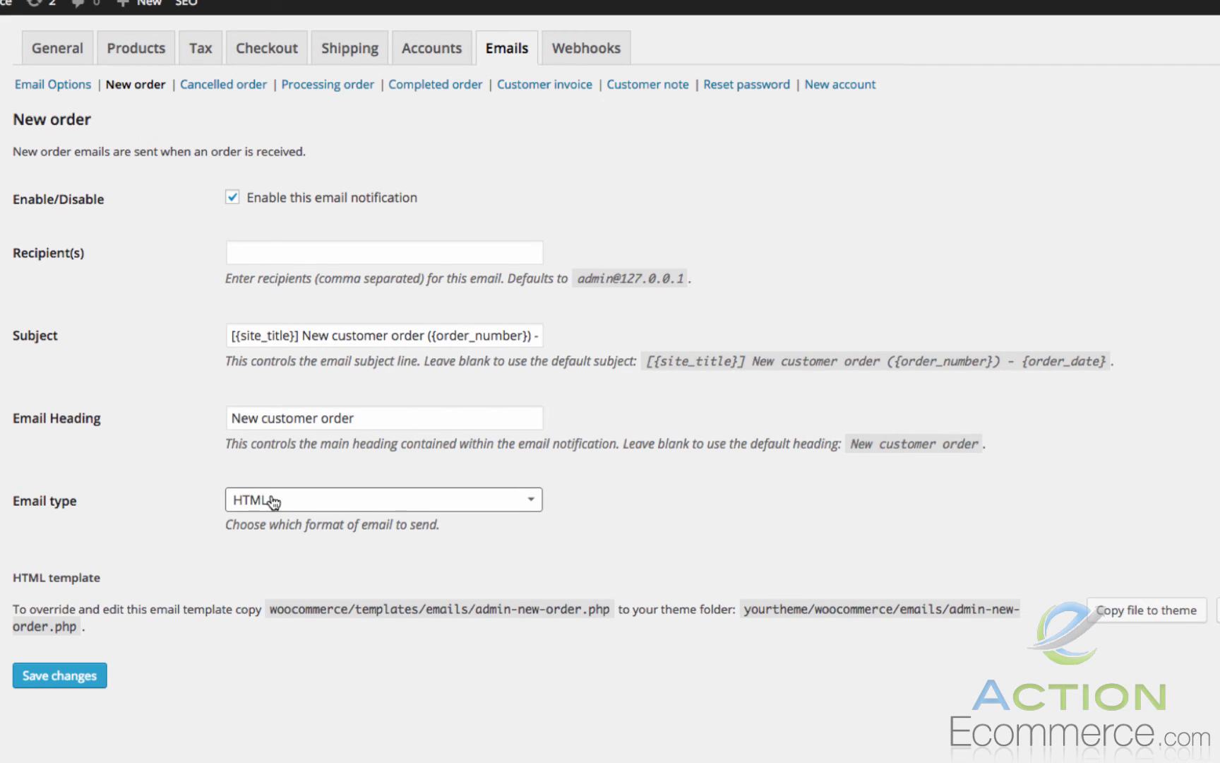
pyautogui.click(383, 498)
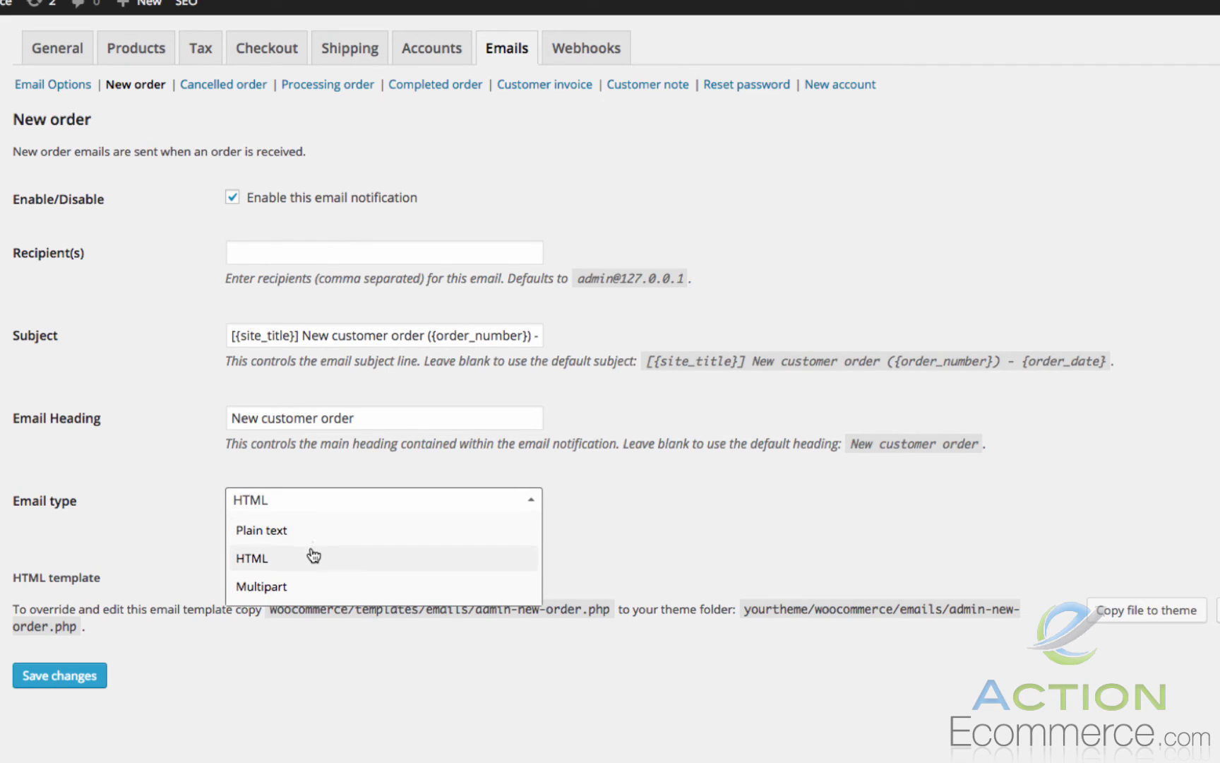
pyautogui.moveTo(116, 568)
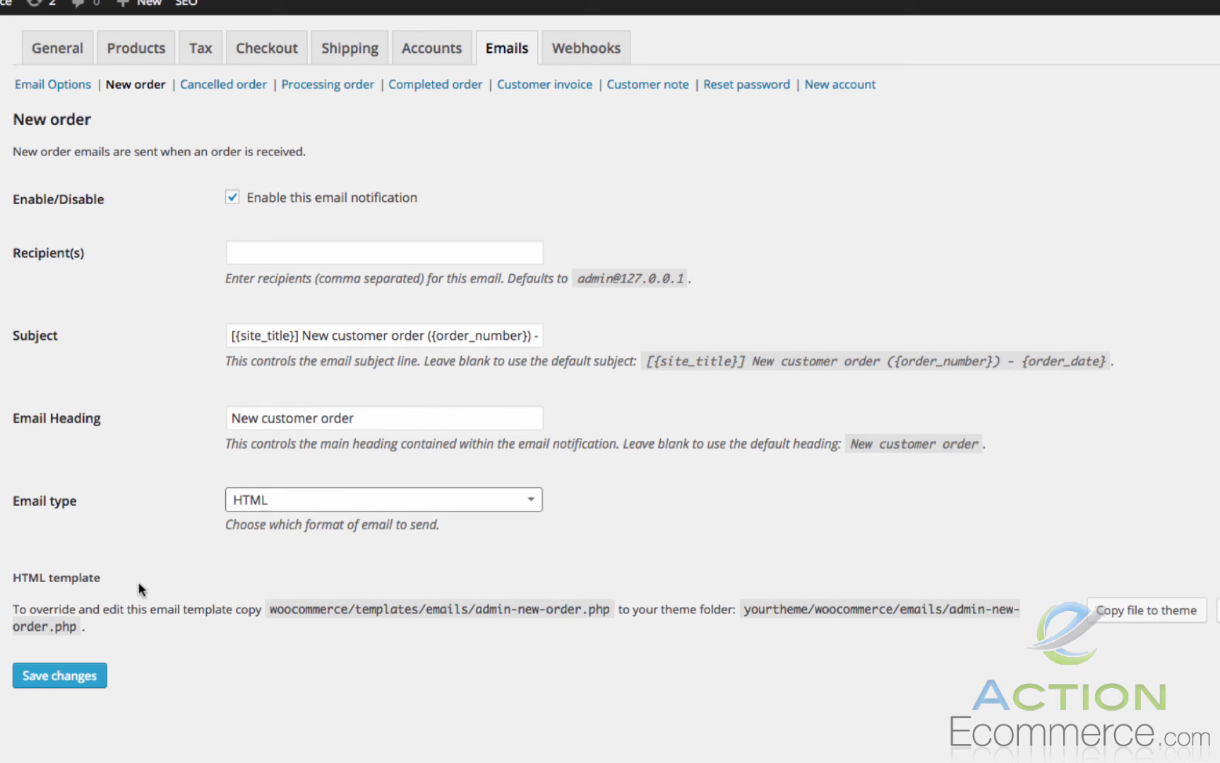
pyautogui.moveTo(118, 589)
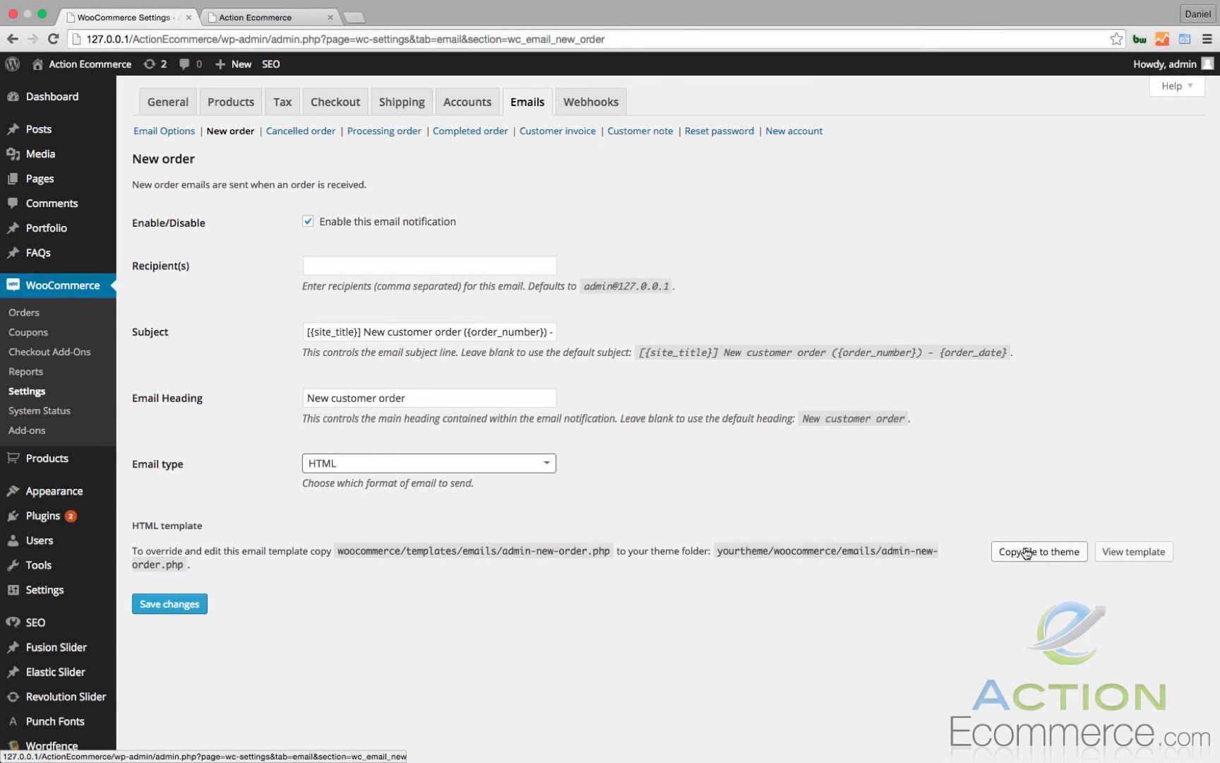
pyautogui.click(1038, 551)
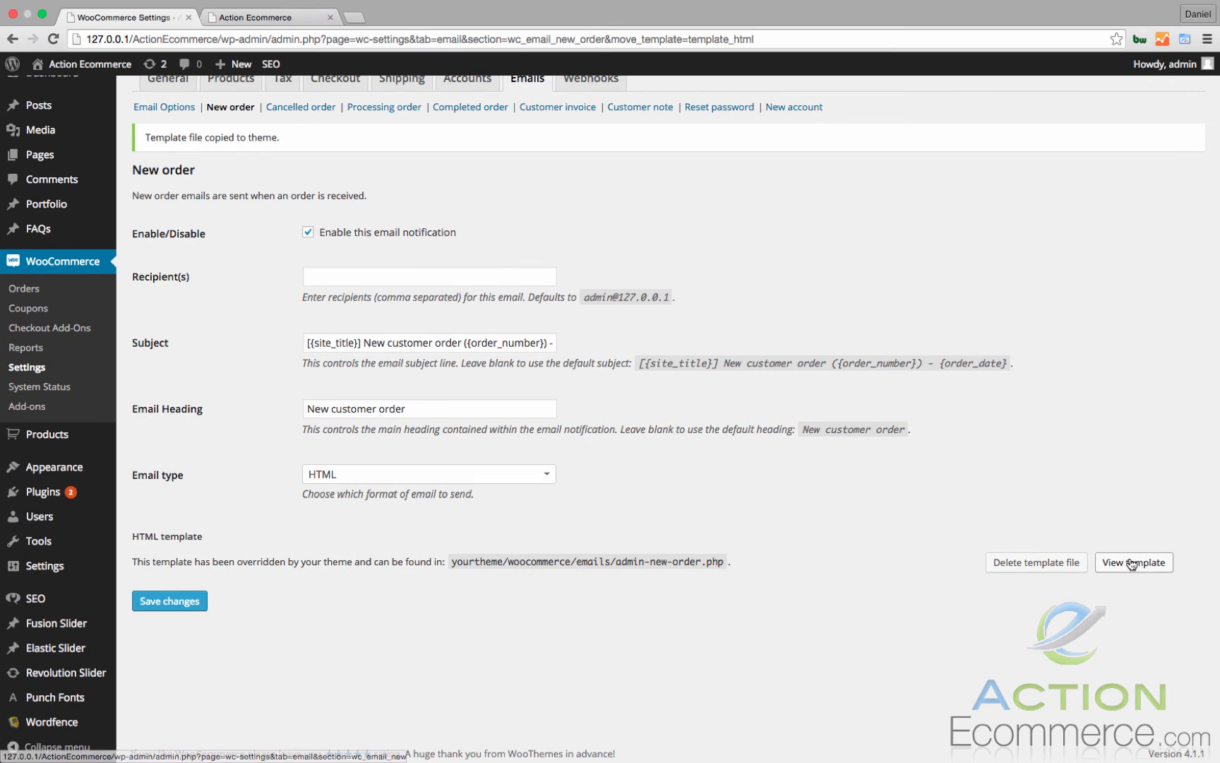
# - View the code of the New order template copied to the theme, then move to Cancelled order
pyautogui.click(1132, 562)
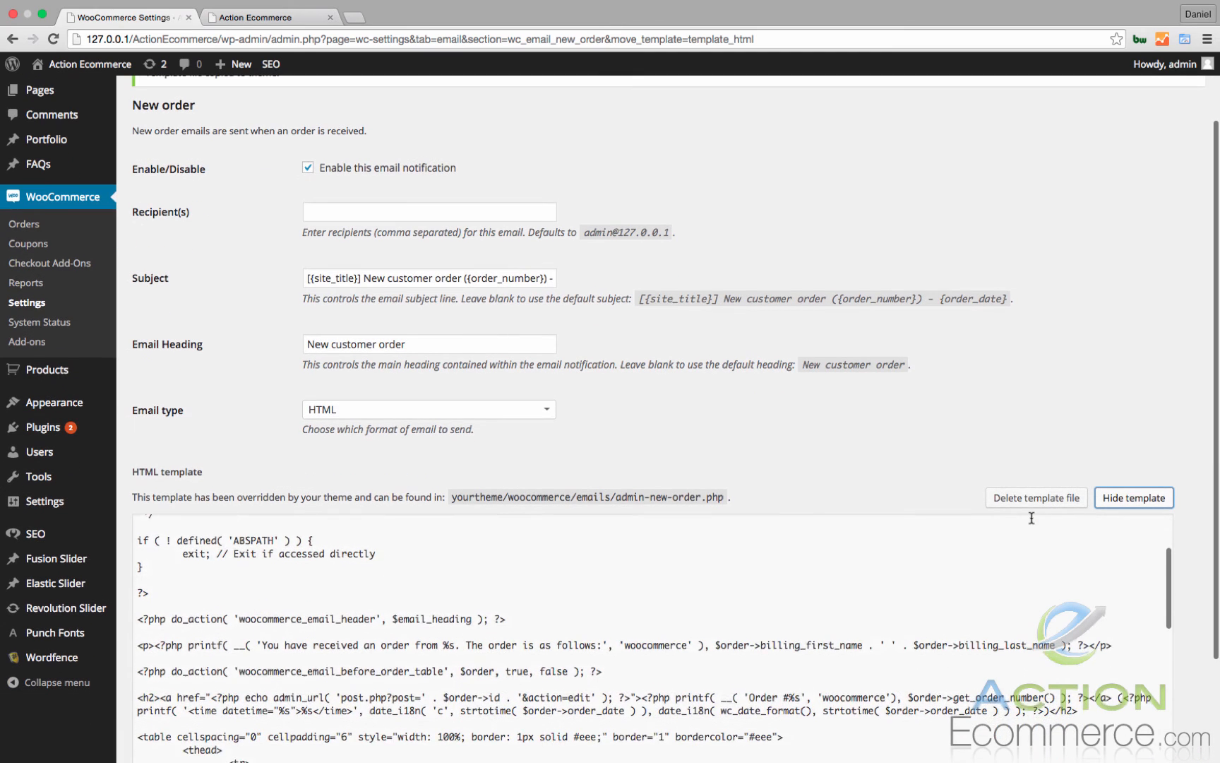
pyautogui.scroll(-3)
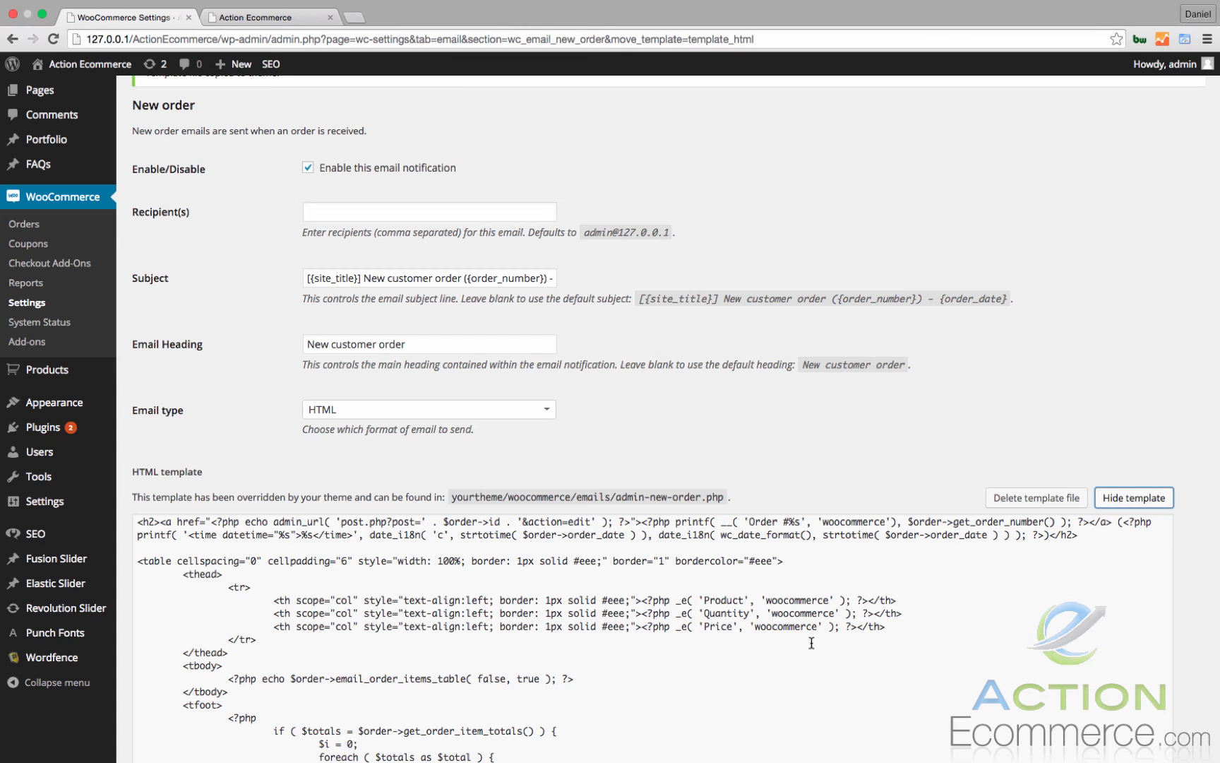
pyautogui.scroll(-3)
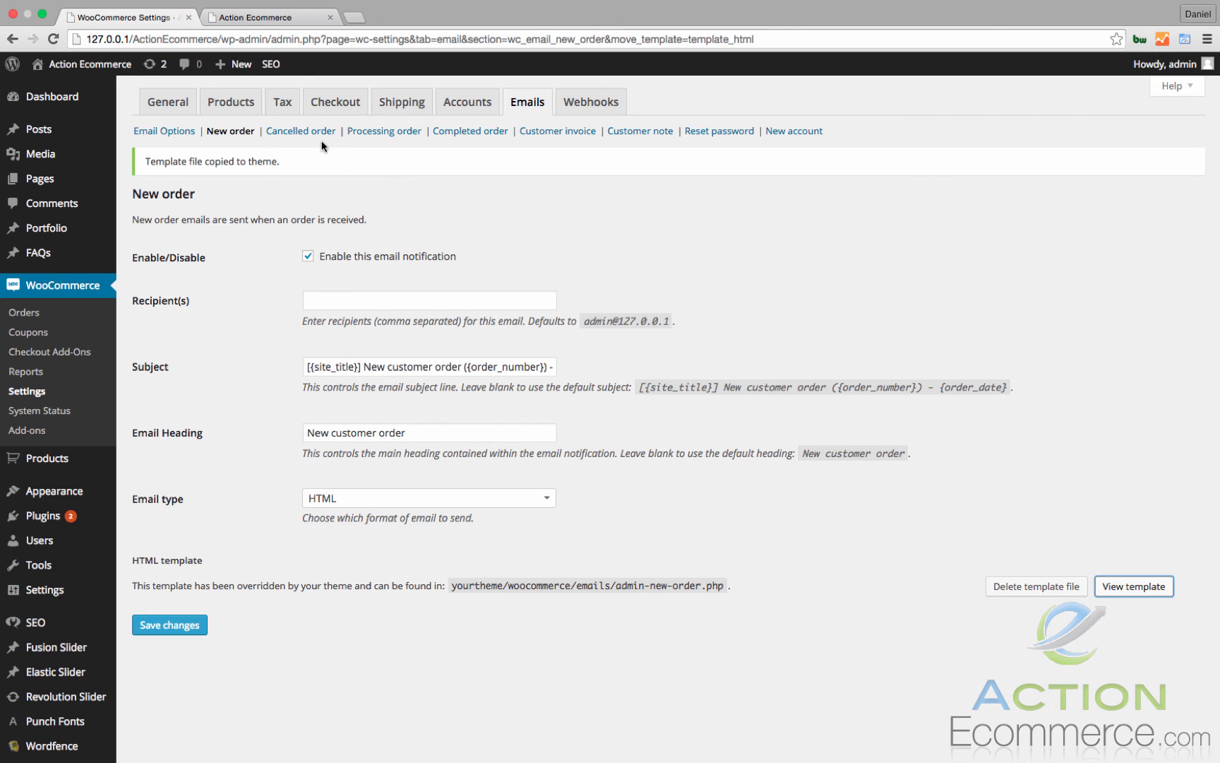
pyautogui.click(300, 130)
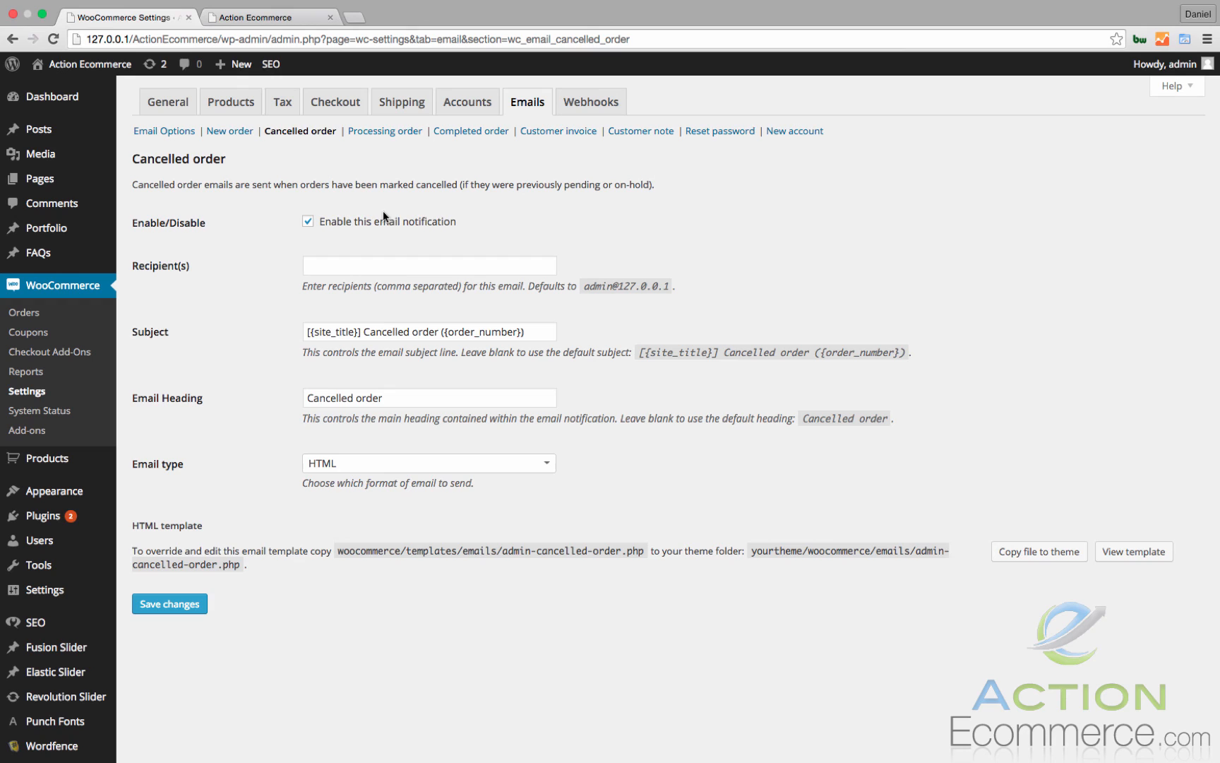
pyautogui.moveTo(469, 318)
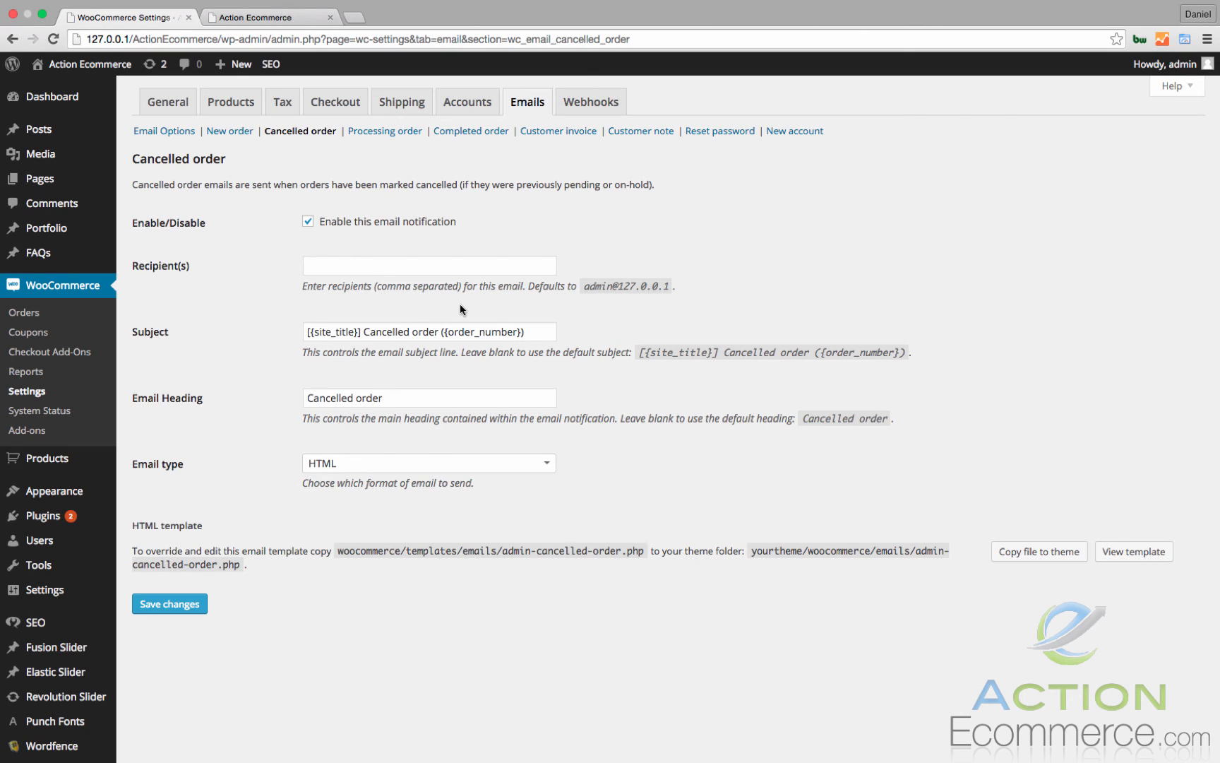
pyautogui.moveTo(441, 296)
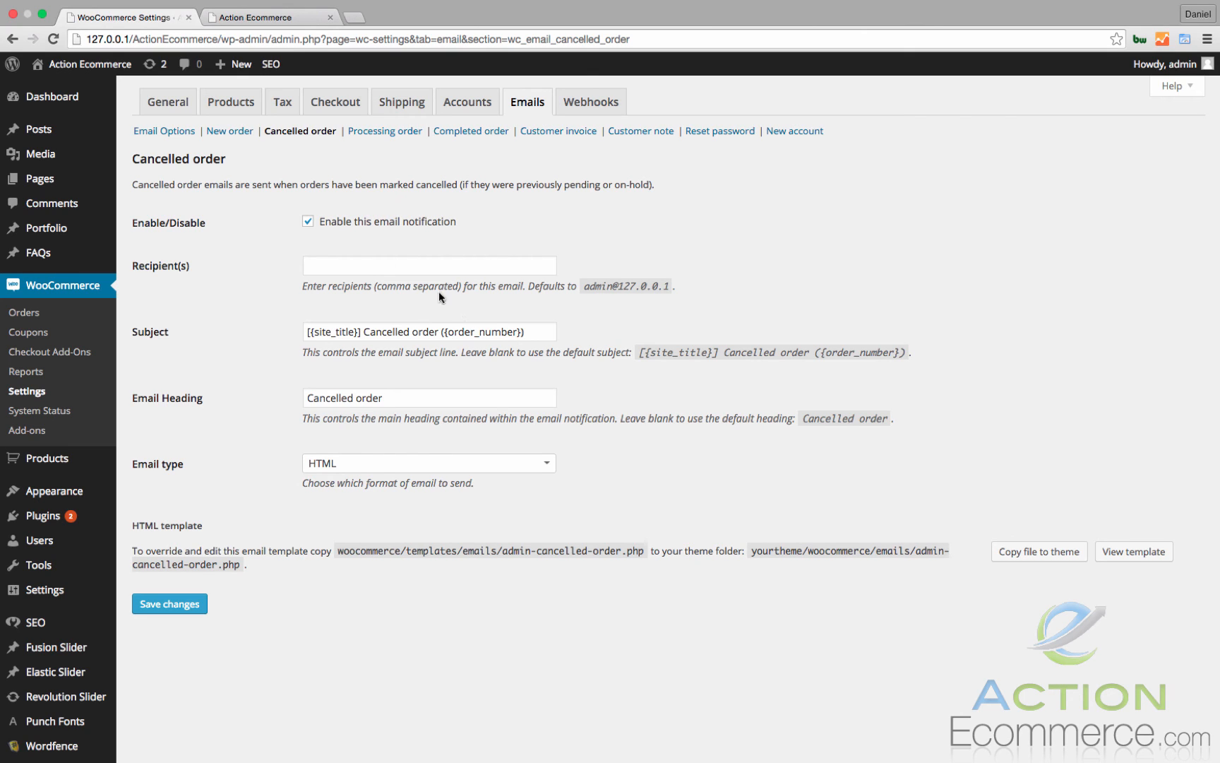
# - Return from the Cancelled order email to the main Email Options page
pyautogui.click(164, 130)
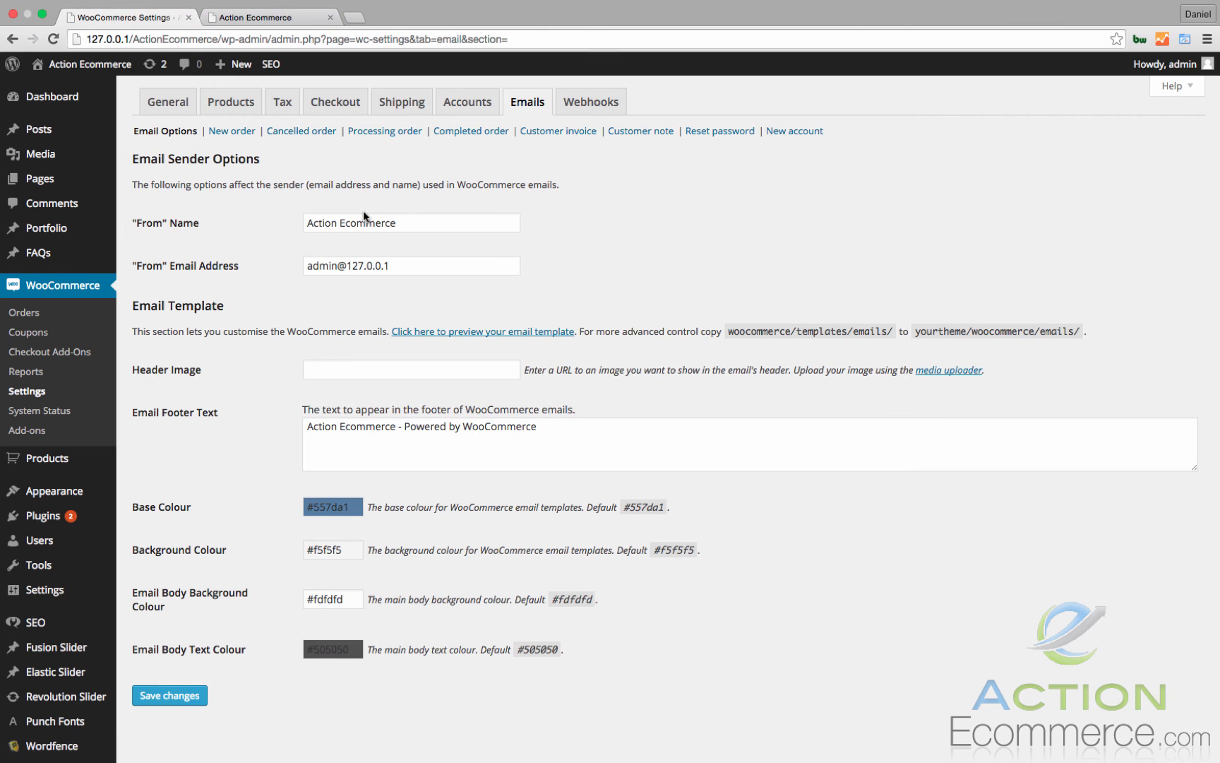
pyautogui.moveTo(244, 517)
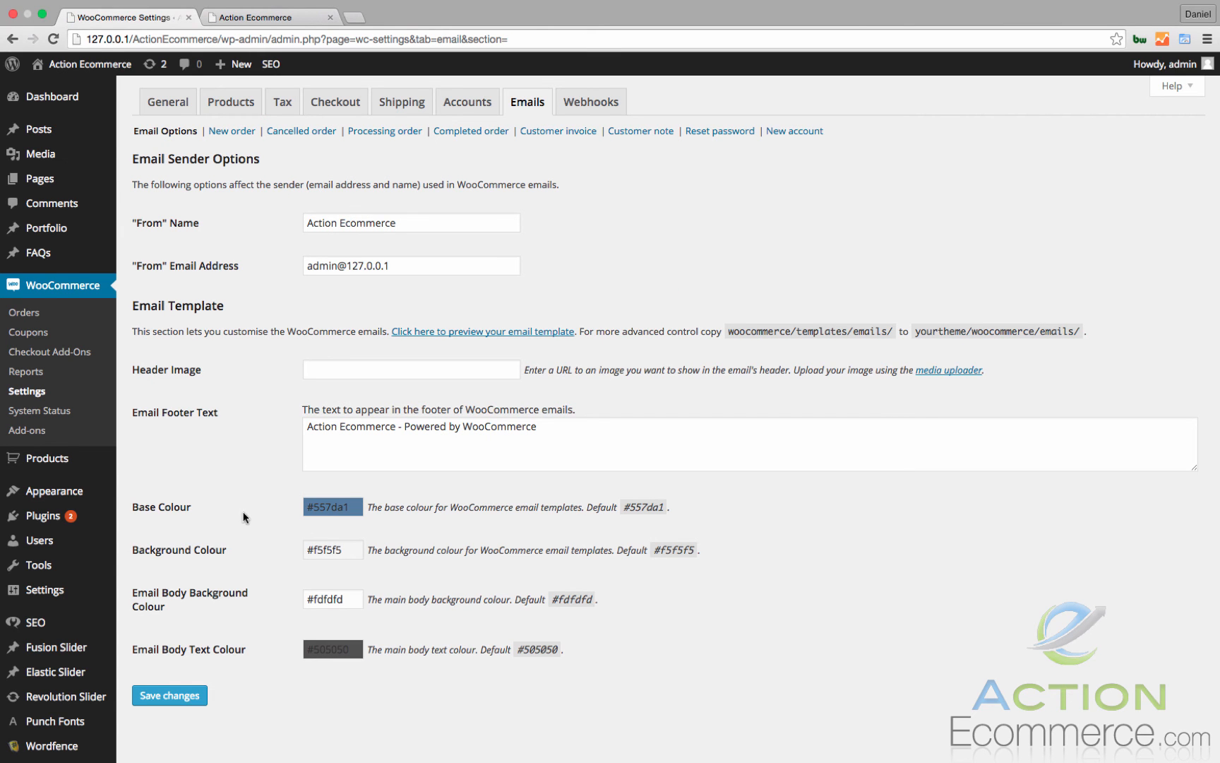
# - Set the email template base colour to bright red and save the change
pyautogui.click(332, 505)
pyautogui.write('#a05454')
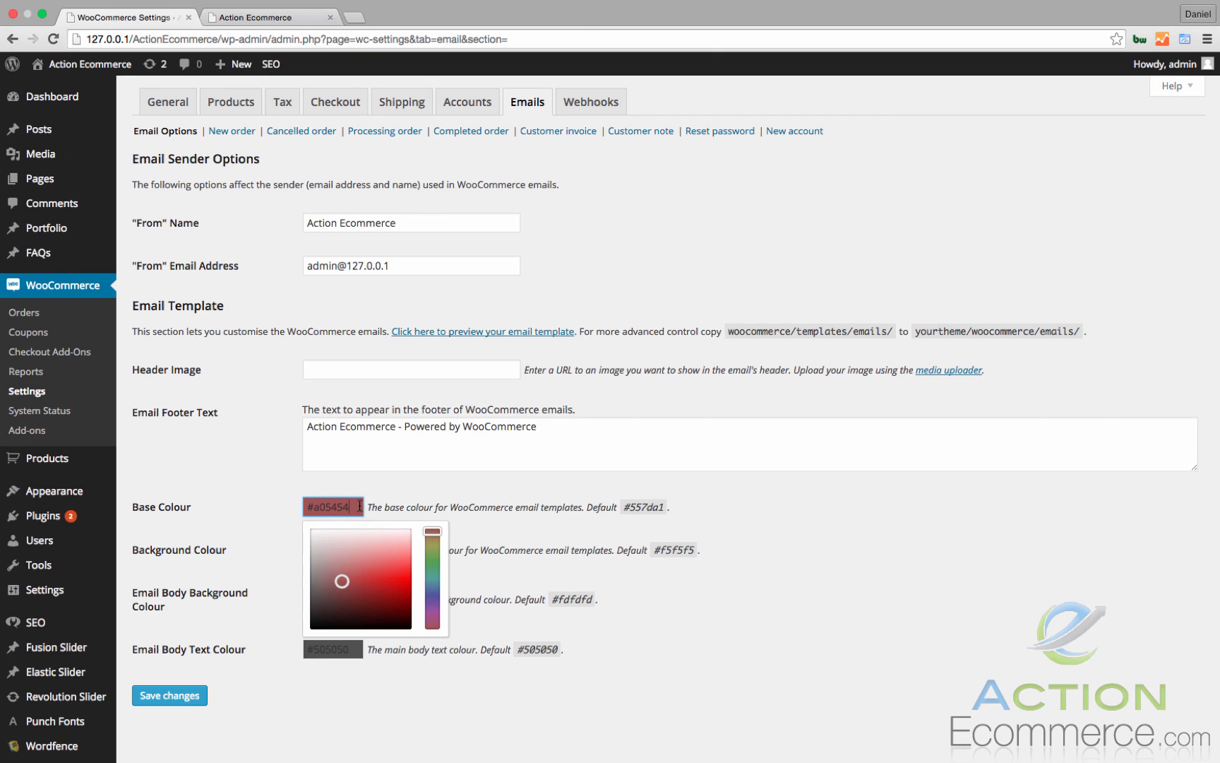
pyautogui.click(400, 575)
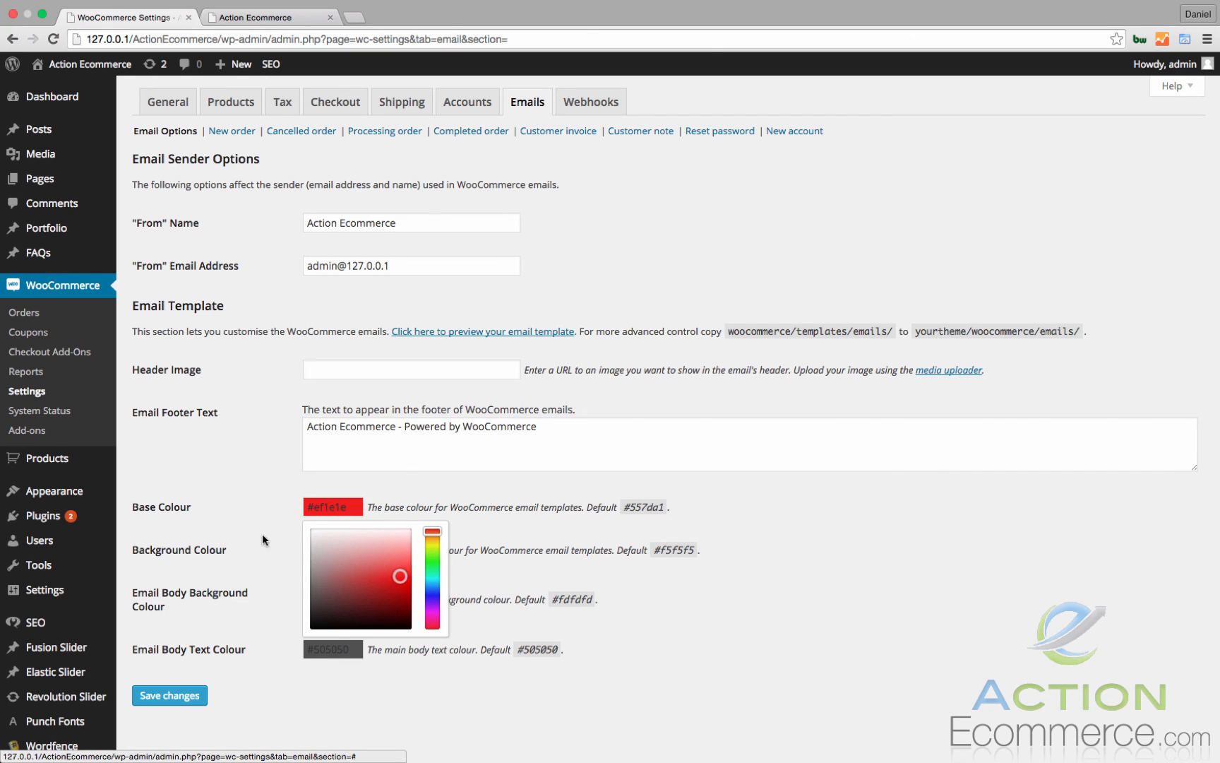
pyautogui.click(315, 485)
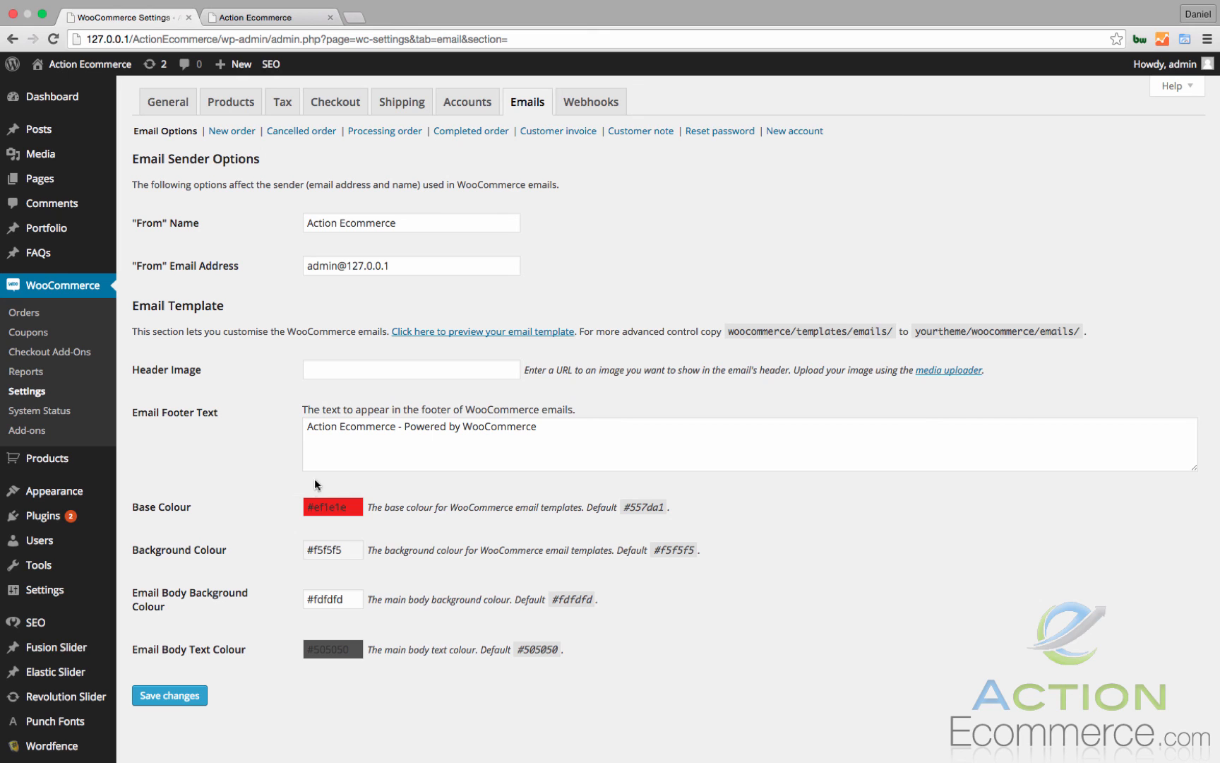
pyautogui.moveTo(288, 494)
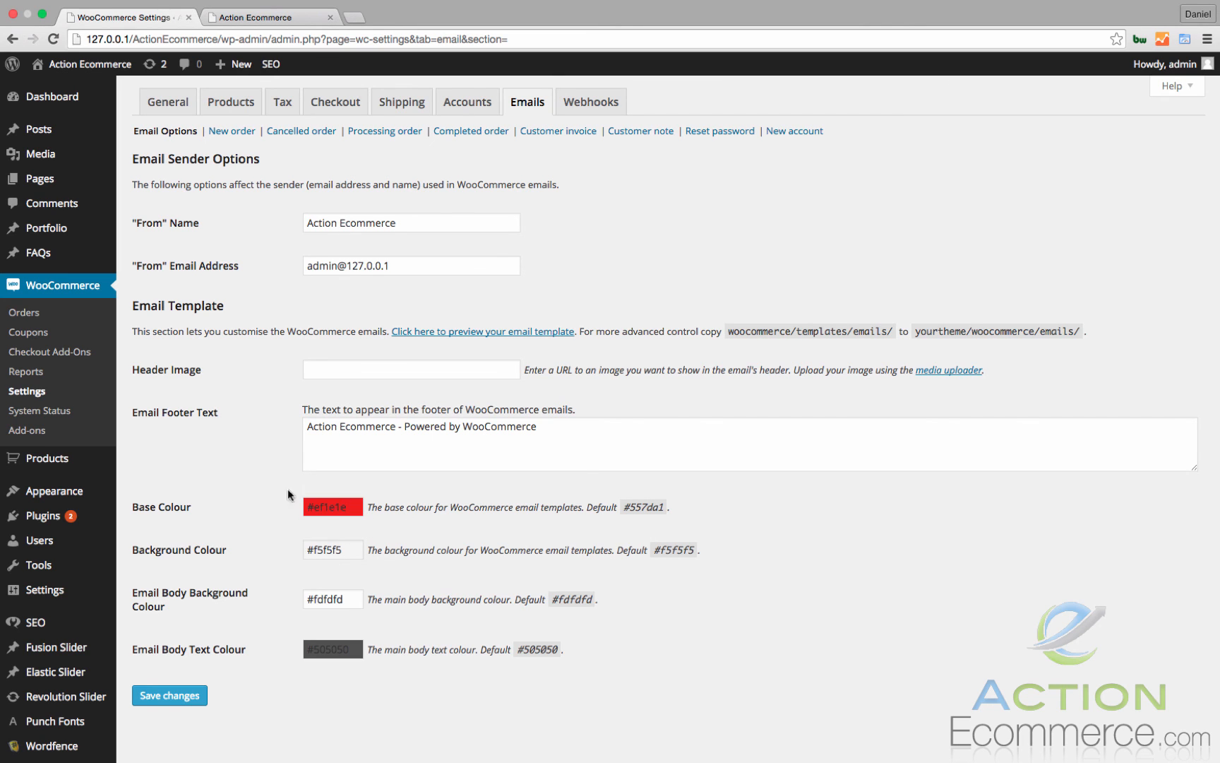
pyautogui.click(169, 695)
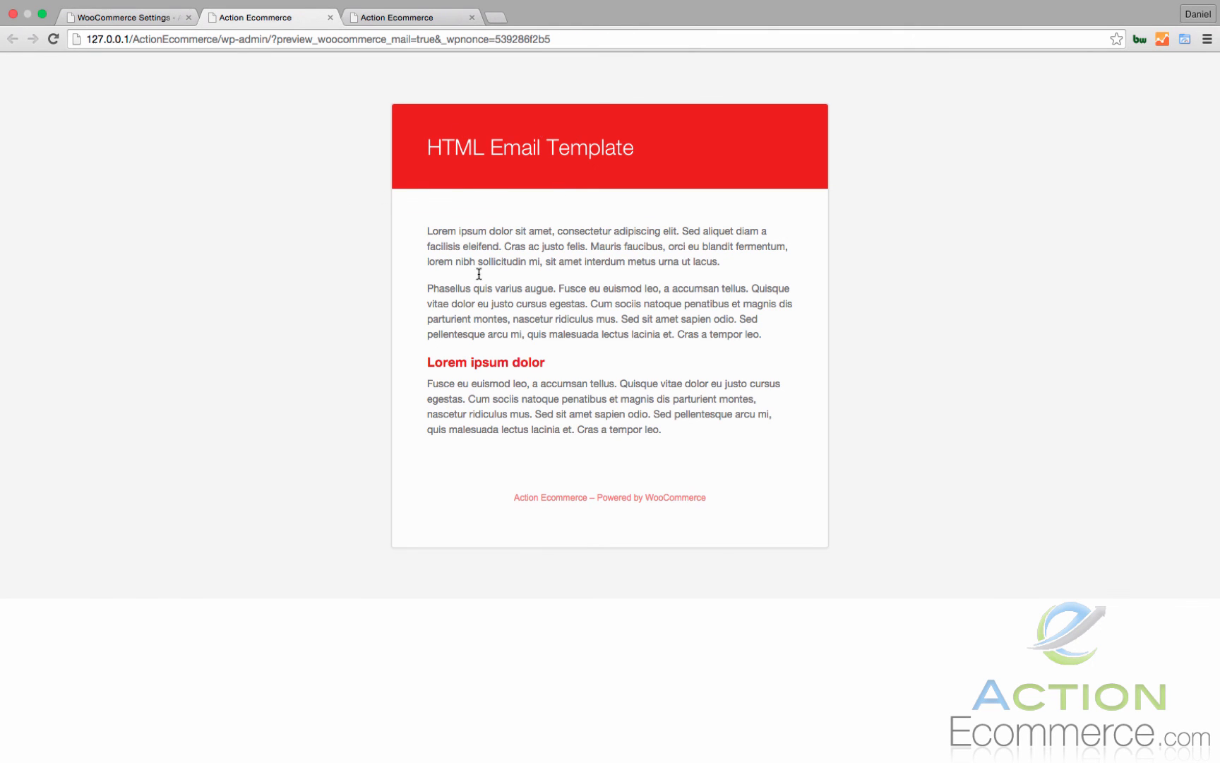
pyautogui.moveTo(491, 298)
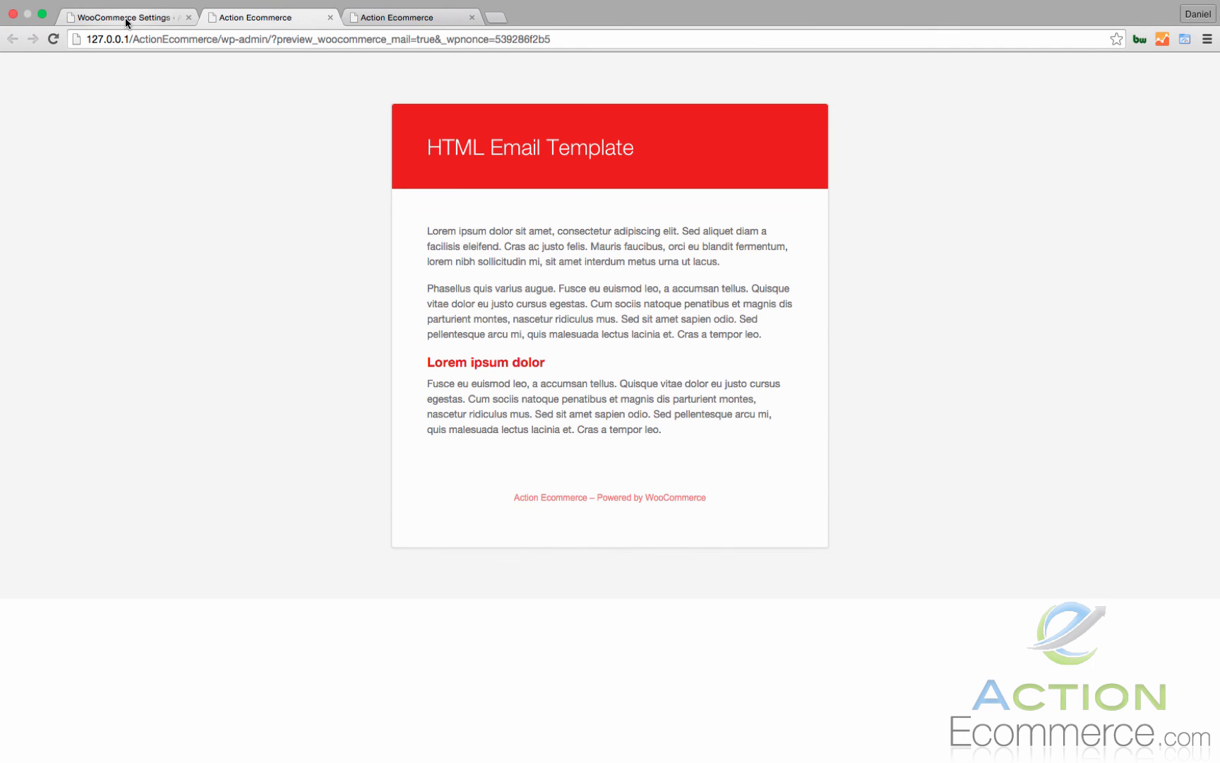
# - Switch back from the red template preview to the WooCommerce email settings
pyautogui.click(128, 17)
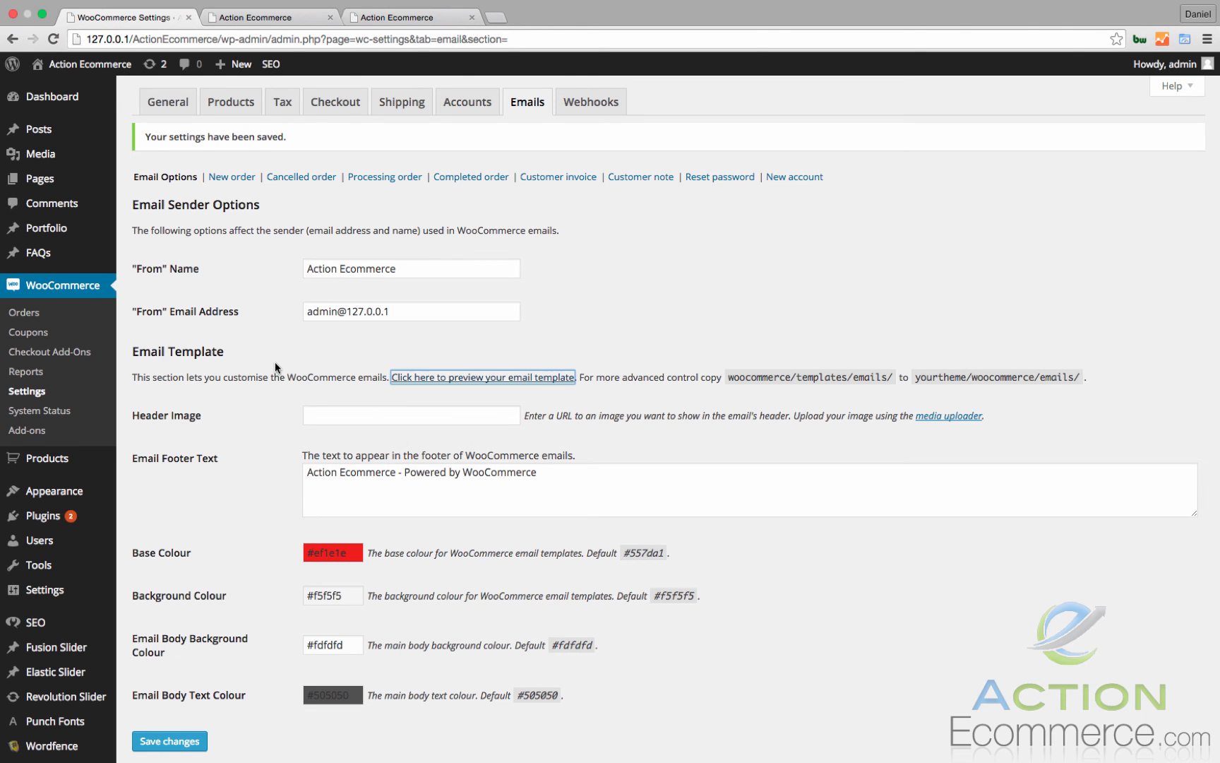